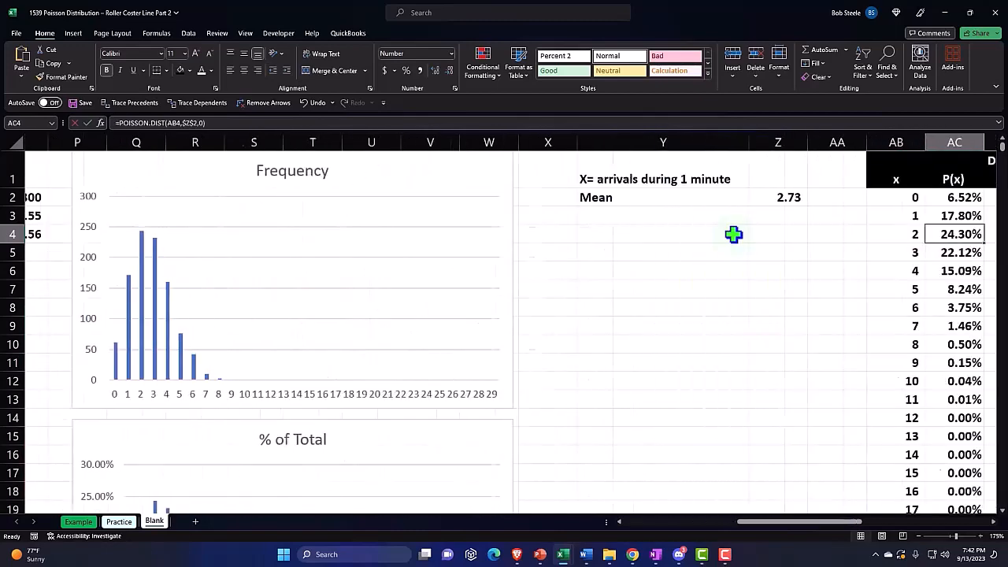
Shift the Mean label right and head column AE 'X * P(x)' with =AB2*AC2 in its first row.
{"action": "scroll", "scroll_direction": "right", "scroll_amount": 3}
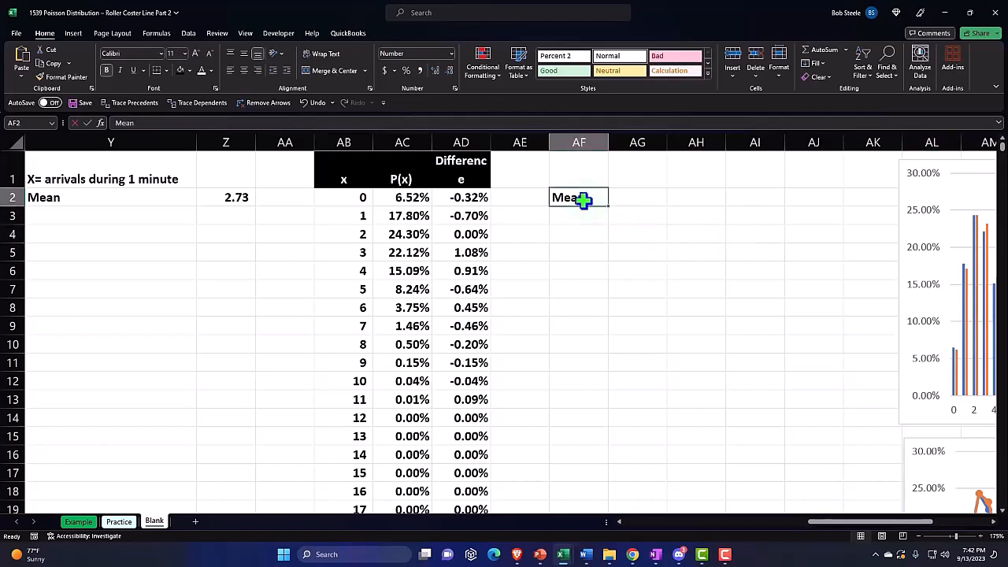
{"action": "left_click_drag", "start_coordinate": [580, 197], "coordinate": [636, 196]}
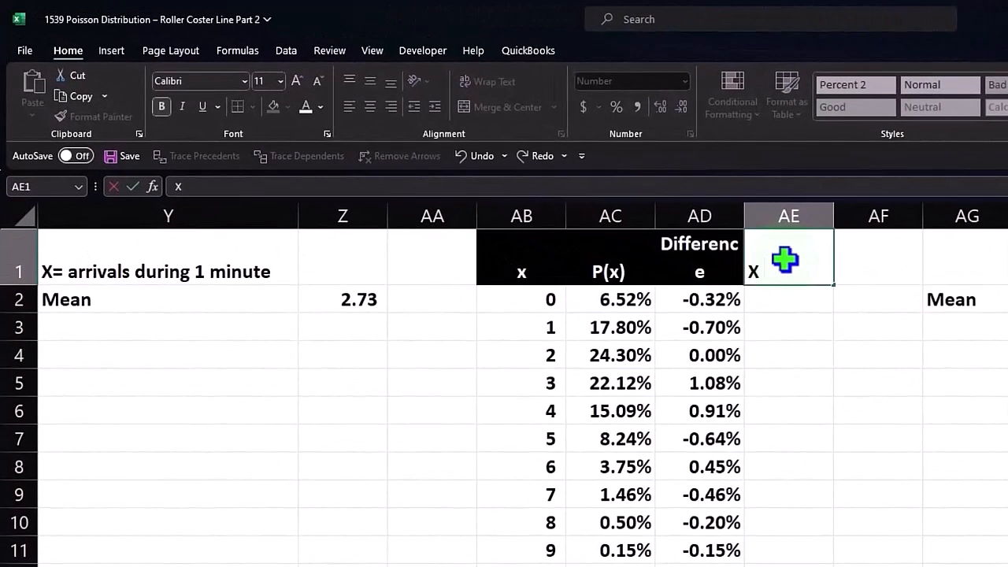
{"action": "type", "text": "*"}
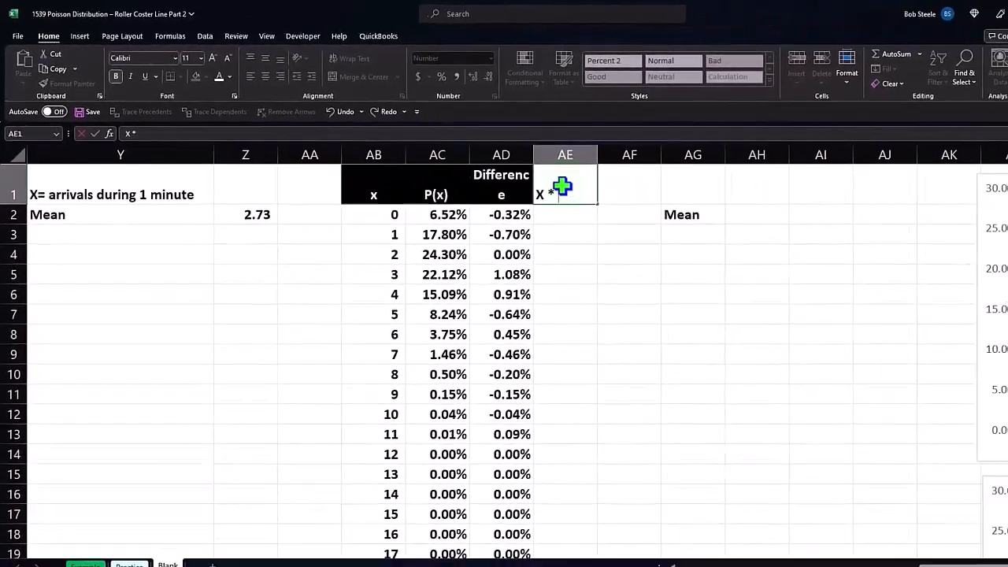
{"action": "type", "text": "P(x)"}
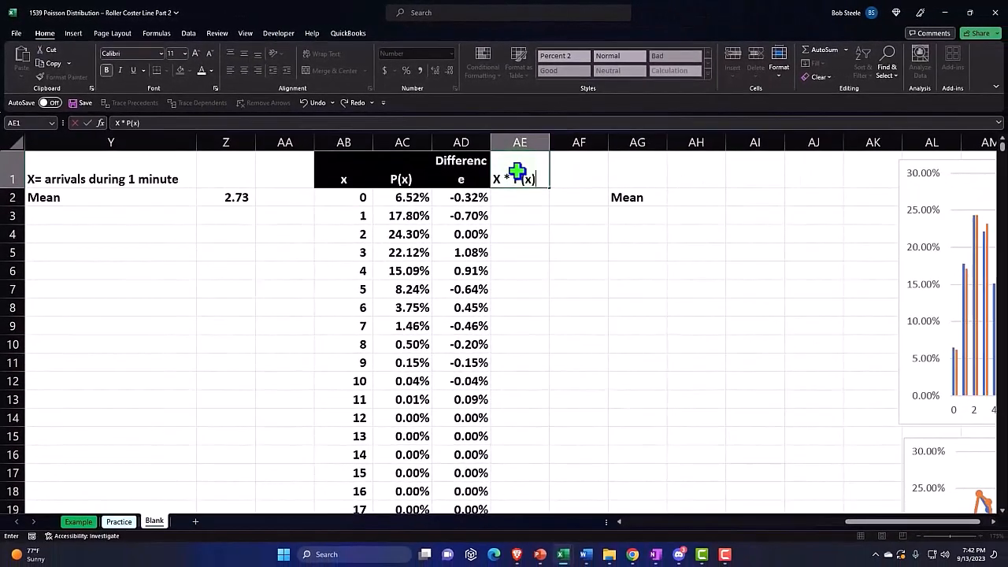
{"action": "key", "text": "Return"}
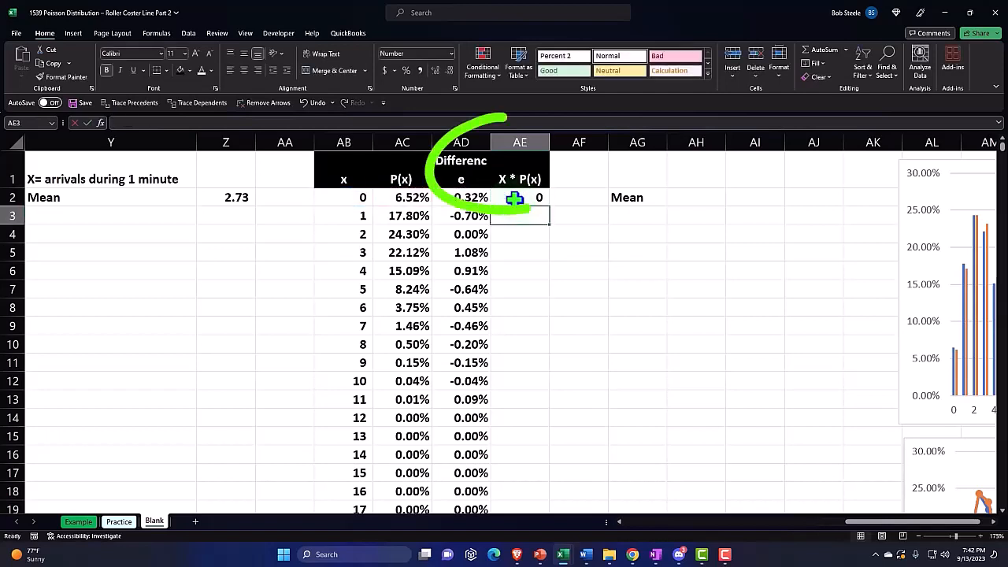
Fill the =AB2*AC2 product down the column and show two decimal places.
{"action": "left_click", "coordinate": [519, 197]}
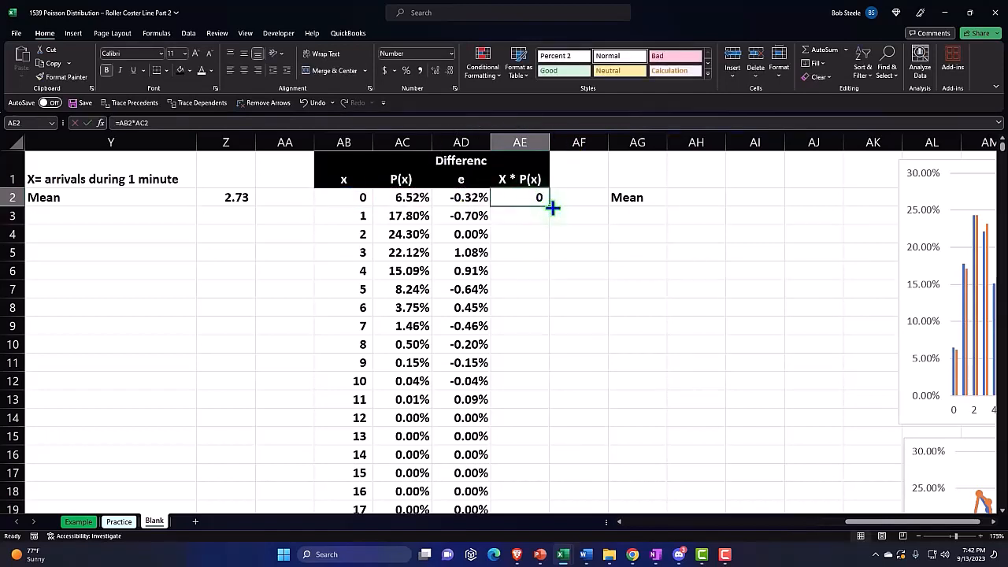
{"action": "left_click_drag", "start_coordinate": [551, 208], "coordinate": [551, 507]}
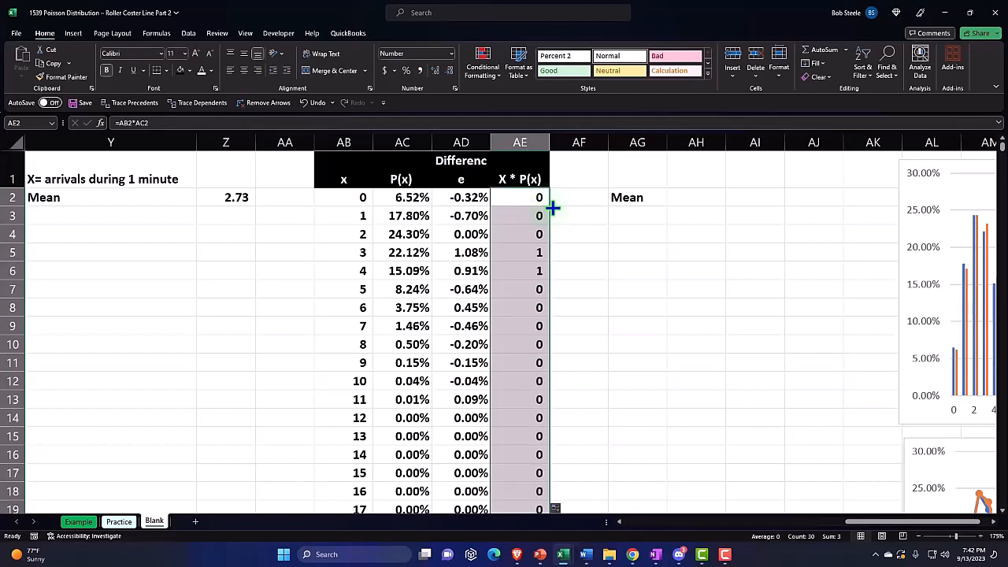
{"action": "mouse_move", "coordinate": [545, 260]}
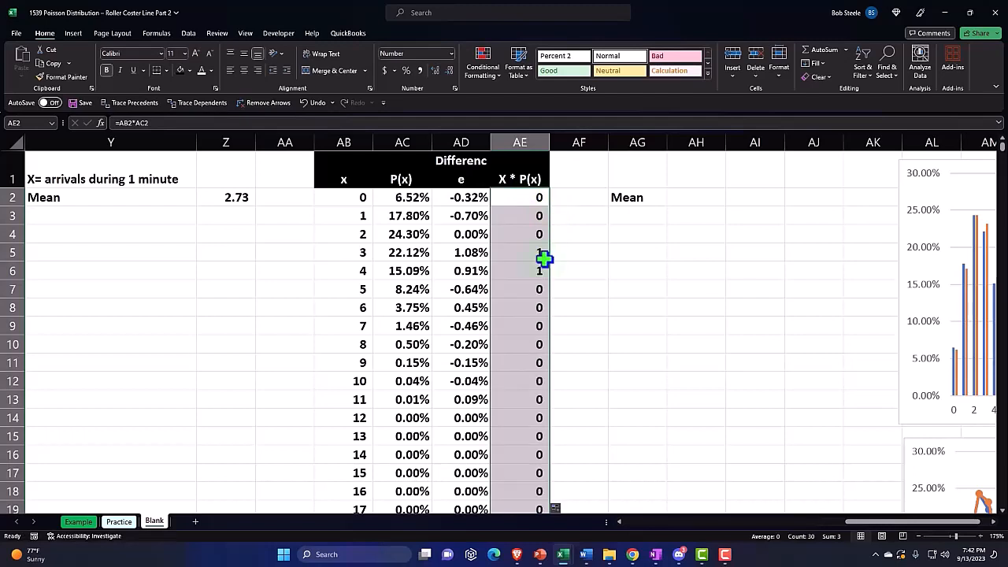
{"action": "mouse_move", "coordinate": [444, 97]}
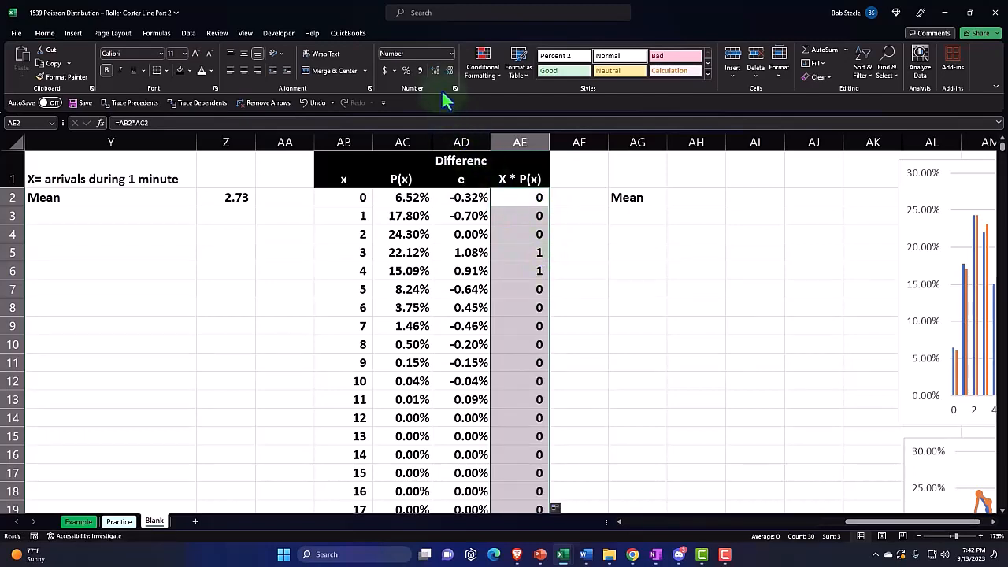
{"action": "left_click", "coordinate": [435, 69]}
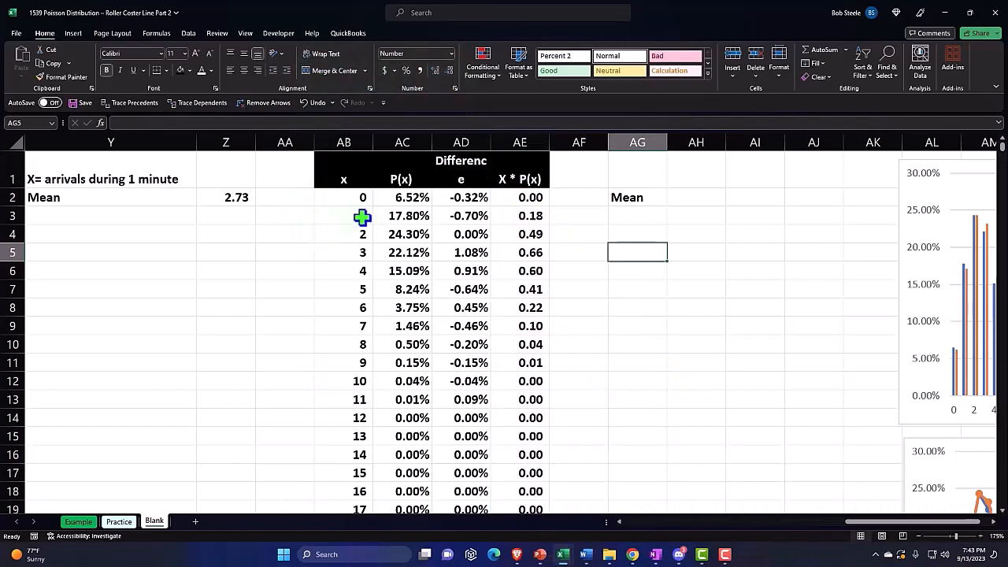
Check the x, P(x) and product formulas for x = 1 and x = 2.
{"action": "left_click", "coordinate": [346, 218]}
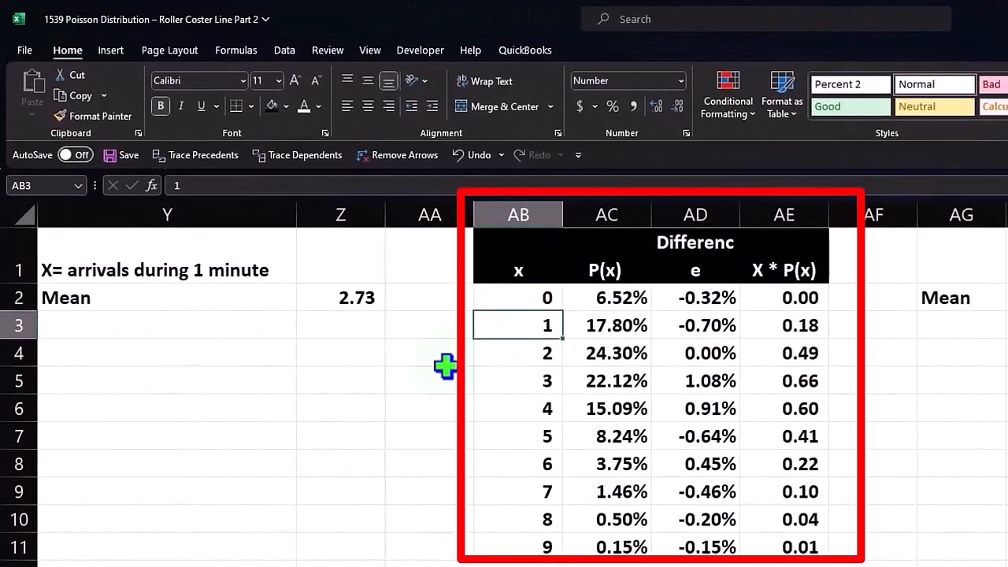
{"action": "left_click", "coordinate": [605, 324]}
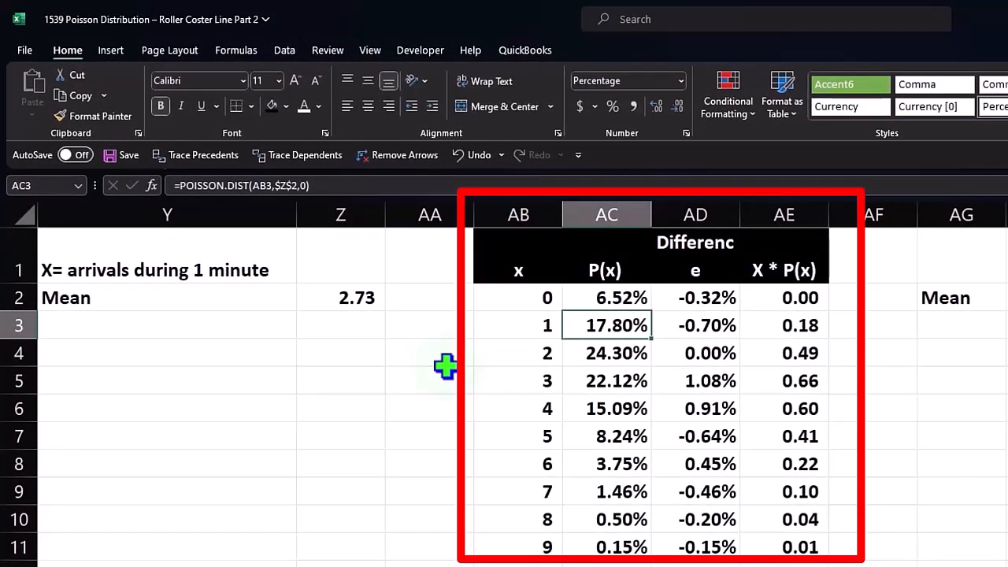
{"action": "left_click", "coordinate": [800, 324]}
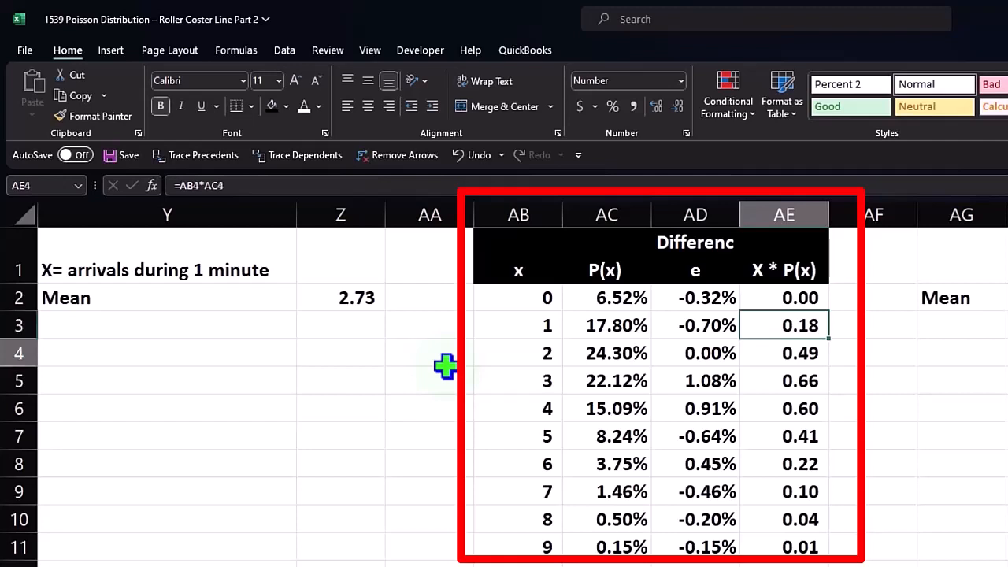
{"action": "left_click", "coordinate": [518, 353]}
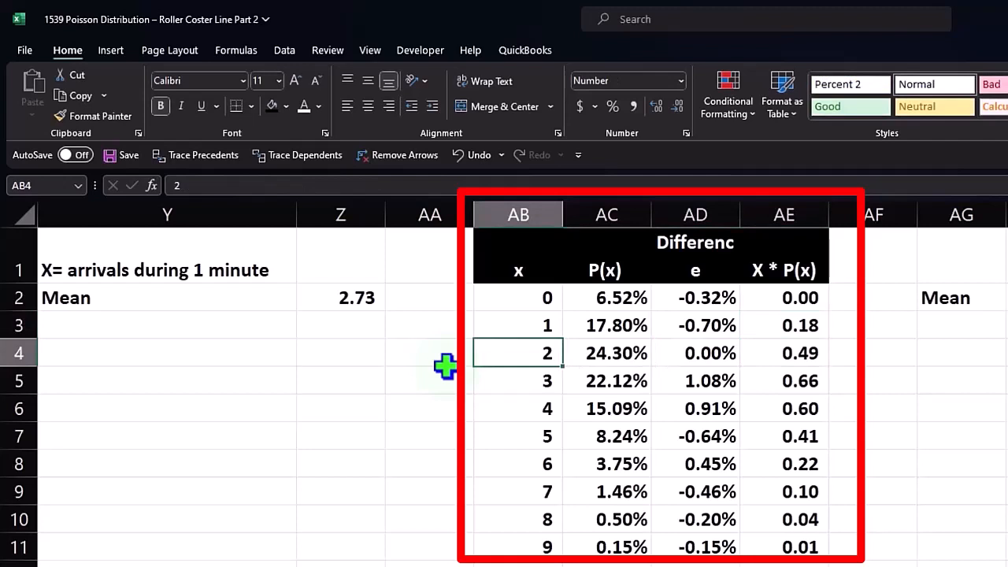
{"action": "left_click", "coordinate": [607, 353]}
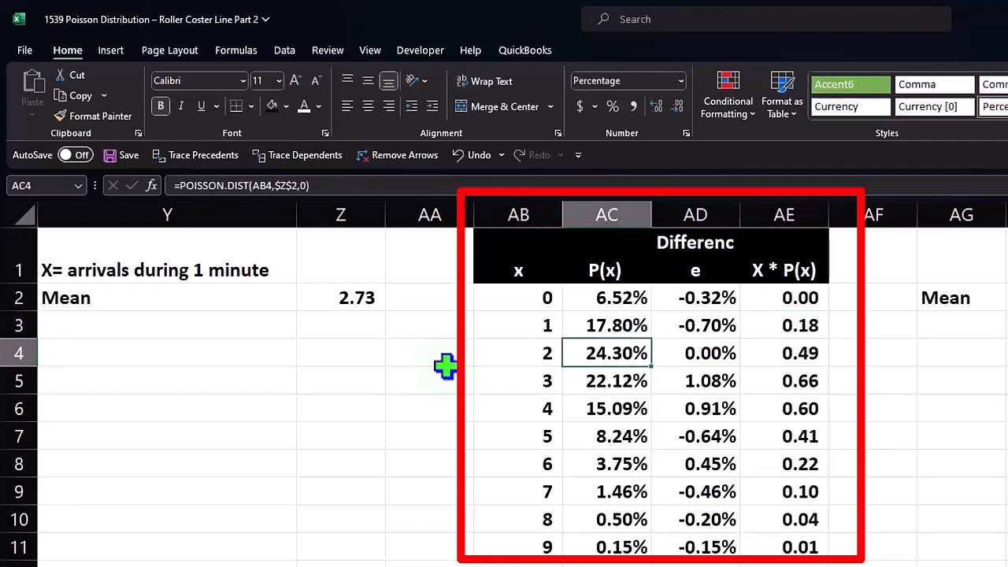
{"action": "left_click", "coordinate": [872, 353]}
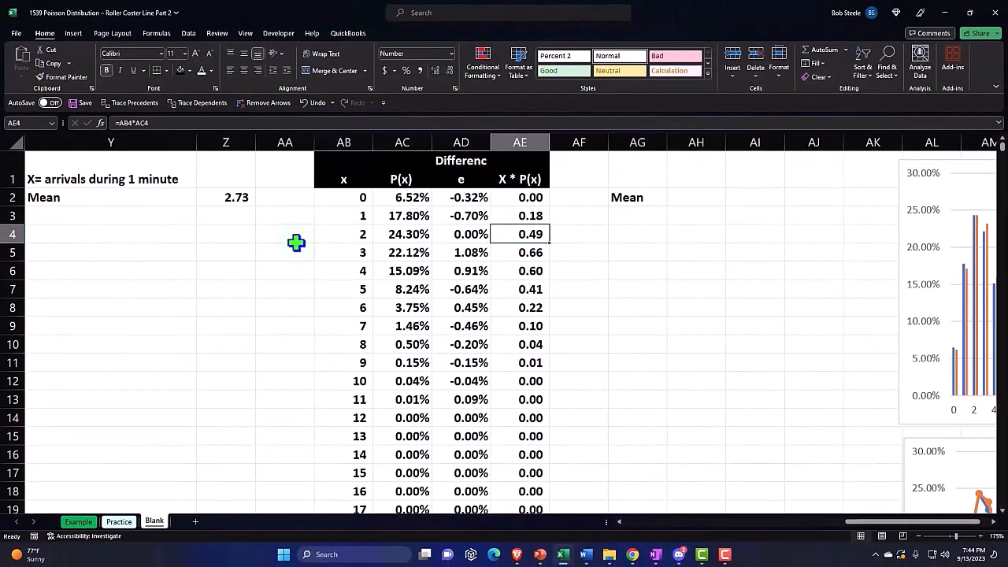
Sum the X * P(x) column beside the Mean label, giving 2.73 to two decimals.
{"action": "scroll", "scroll_direction": "down", "scroll_amount": 3}
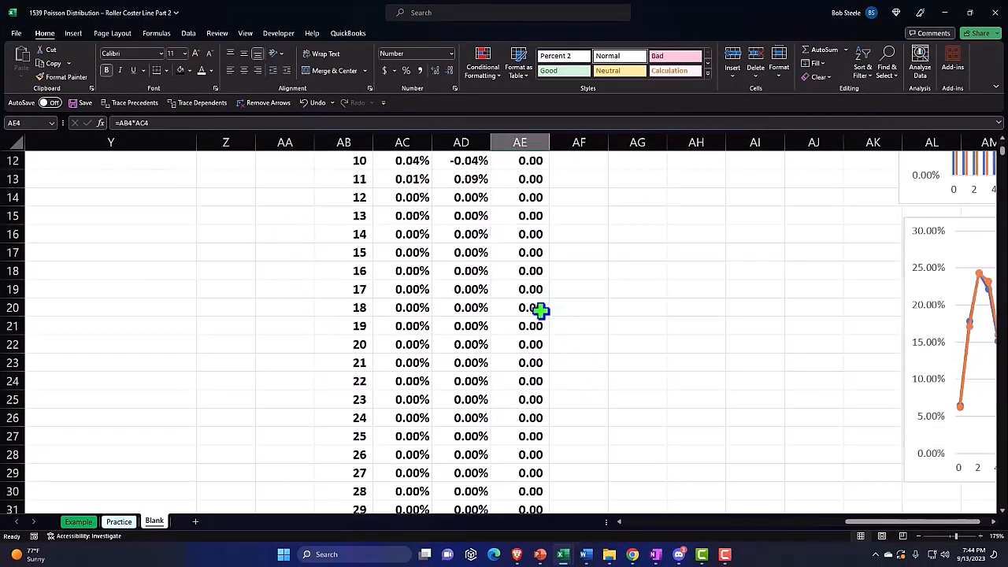
{"action": "scroll", "scroll_direction": "up", "scroll_amount": 3}
{"action": "type", "text": "="}
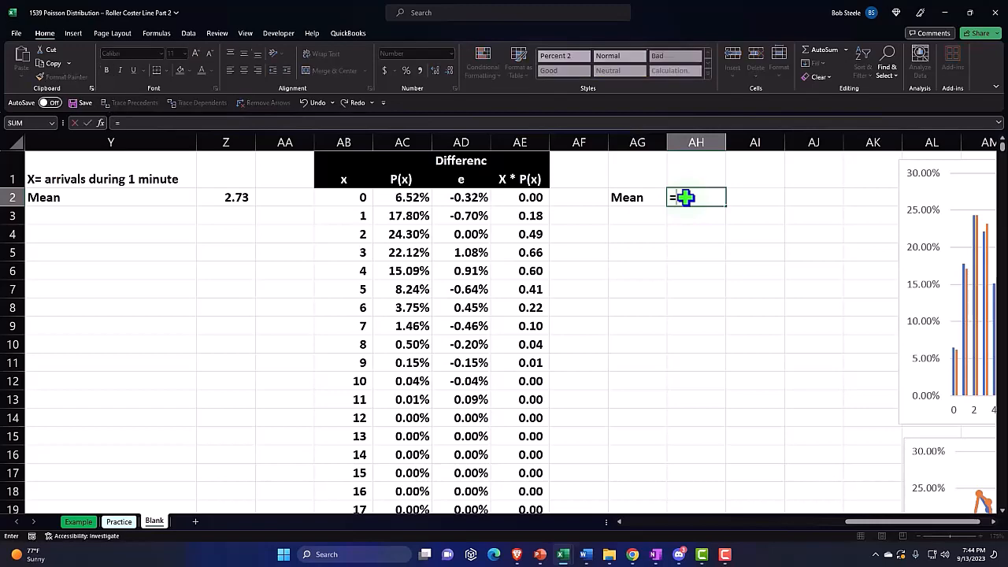
{"action": "type", "text": "sum(AG2"}
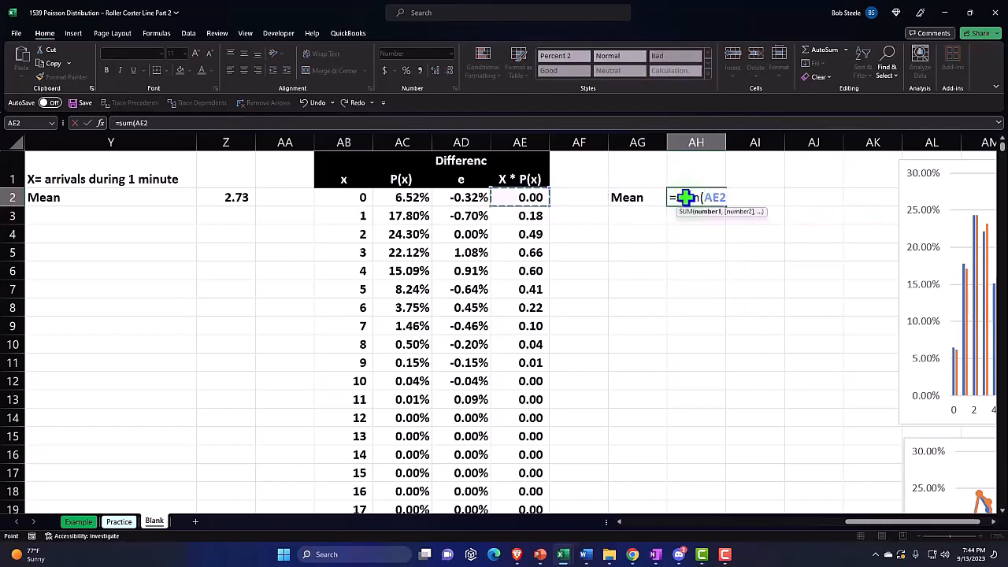
{"action": "key", "text": "Return"}
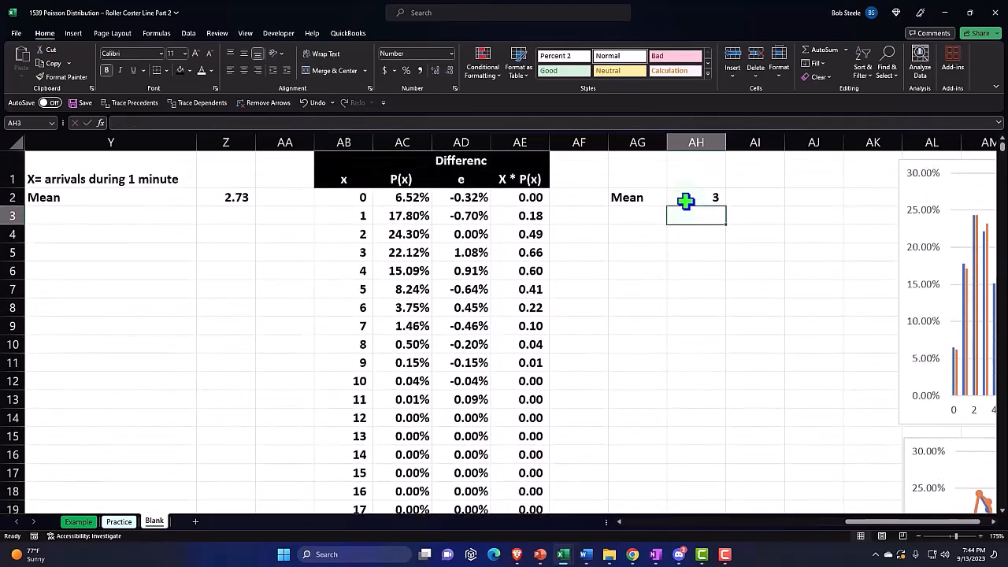
{"action": "left_click", "coordinate": [696, 197]}
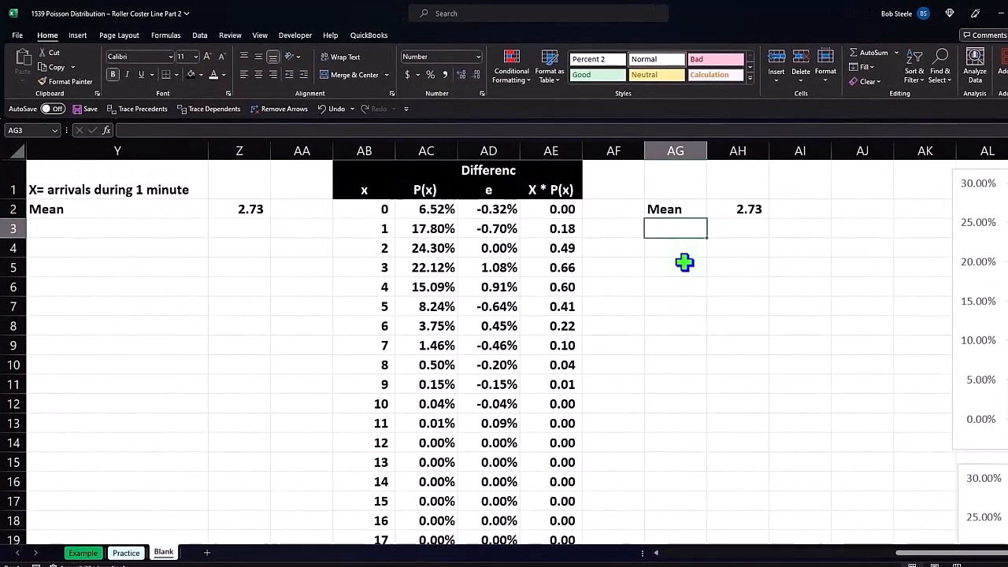
Add a second Mean row with =SUMPRODUCT(AB2:AB31,AC2:AC31), also giving 2.73.
{"action": "left_click", "coordinate": [239, 207]}
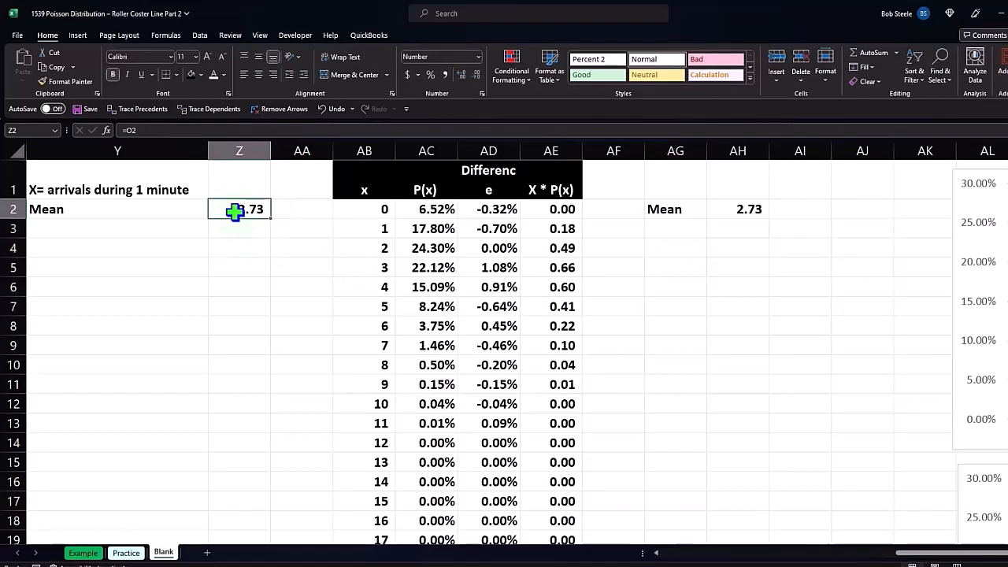
{"action": "left_click", "coordinate": [674, 229]}
{"action": "type", "text": "Mean"}
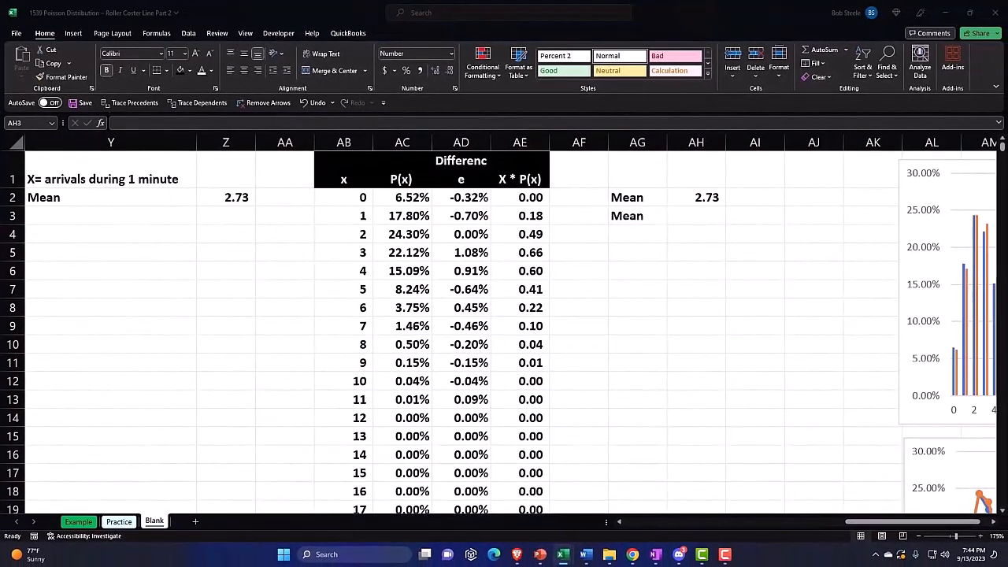
{"action": "mouse_move", "coordinate": [770, 258]}
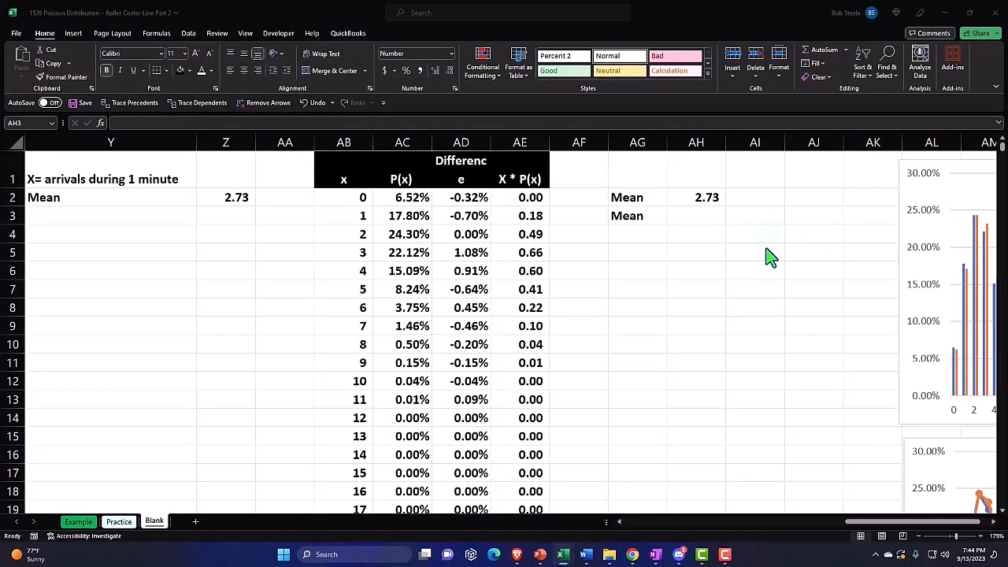
{"action": "mouse_move", "coordinate": [722, 228]}
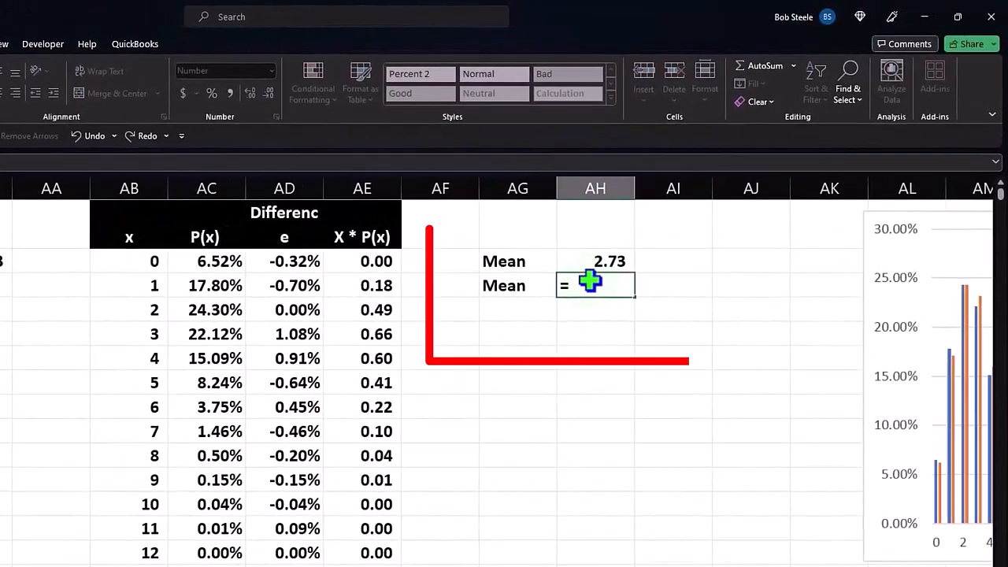
{"action": "type", "text": "=sumproduct("}
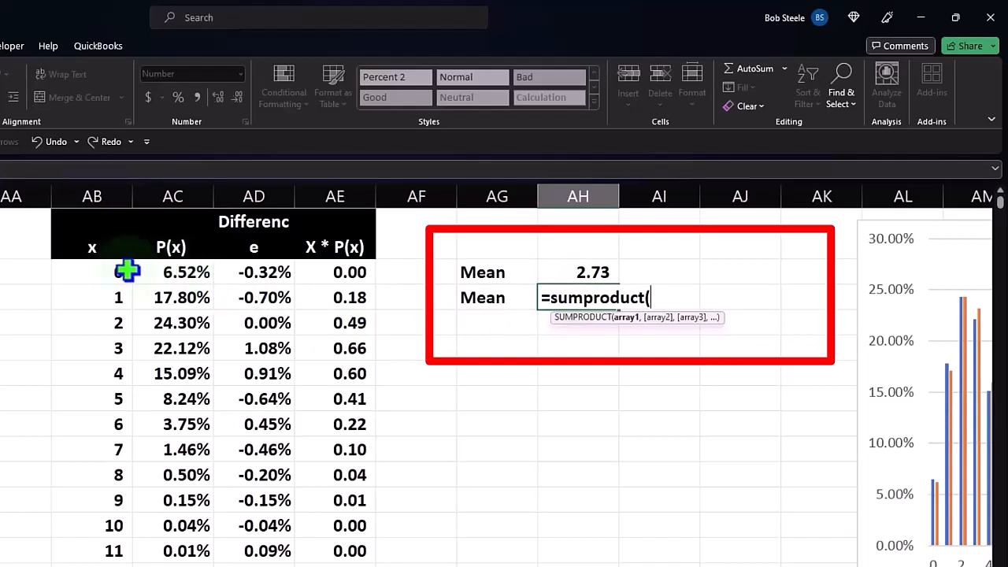
{"action": "left_click", "coordinate": [91, 270]}
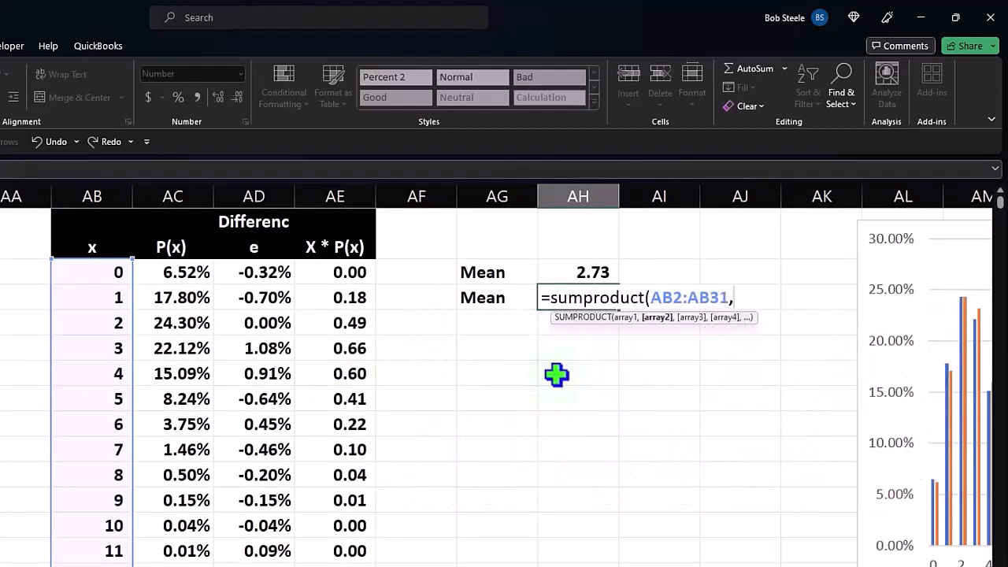
{"action": "mouse_move", "coordinate": [233, 296]}
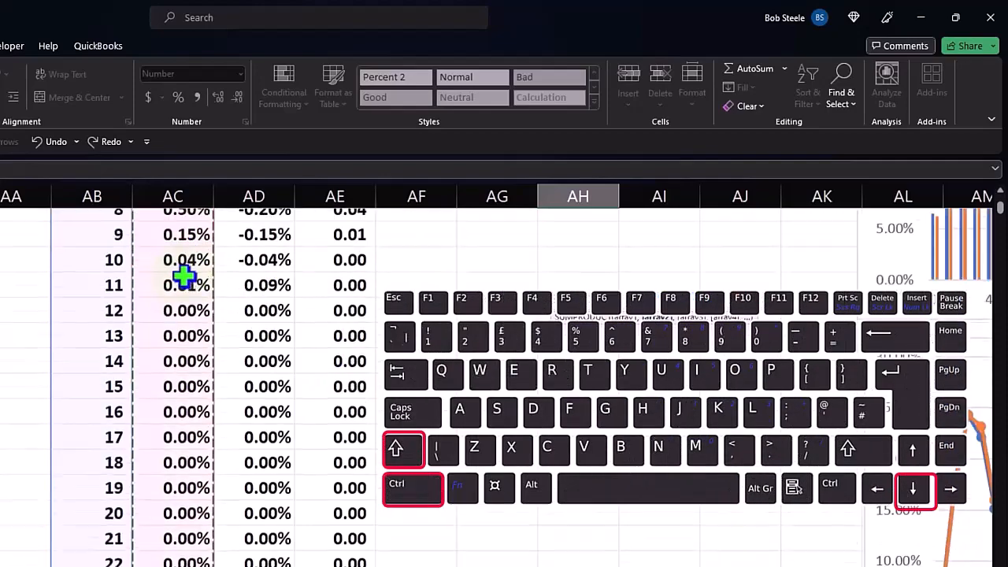
{"action": "scroll", "scroll_direction": "down", "scroll_amount": 3}
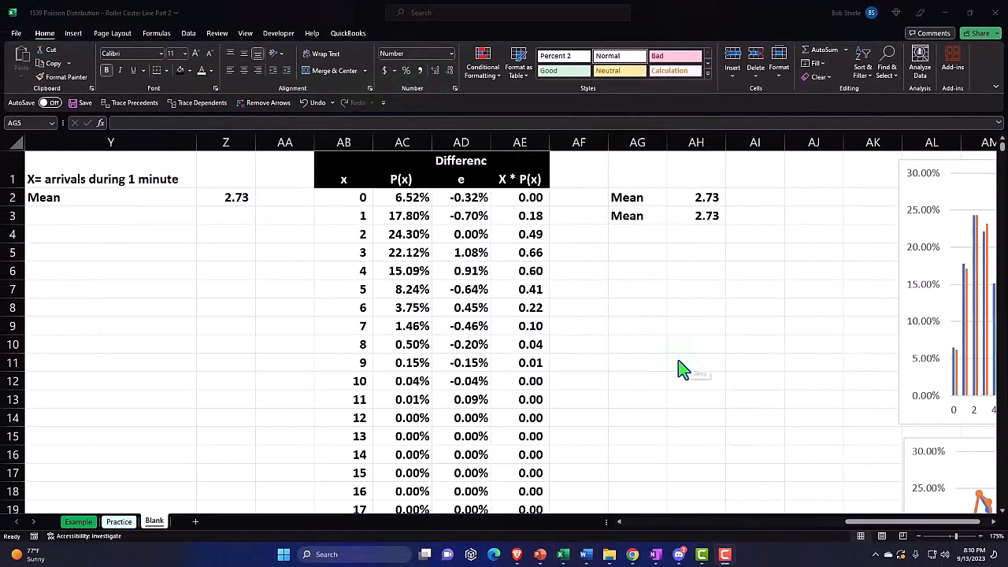
{"action": "mouse_move", "coordinate": [690, 326]}
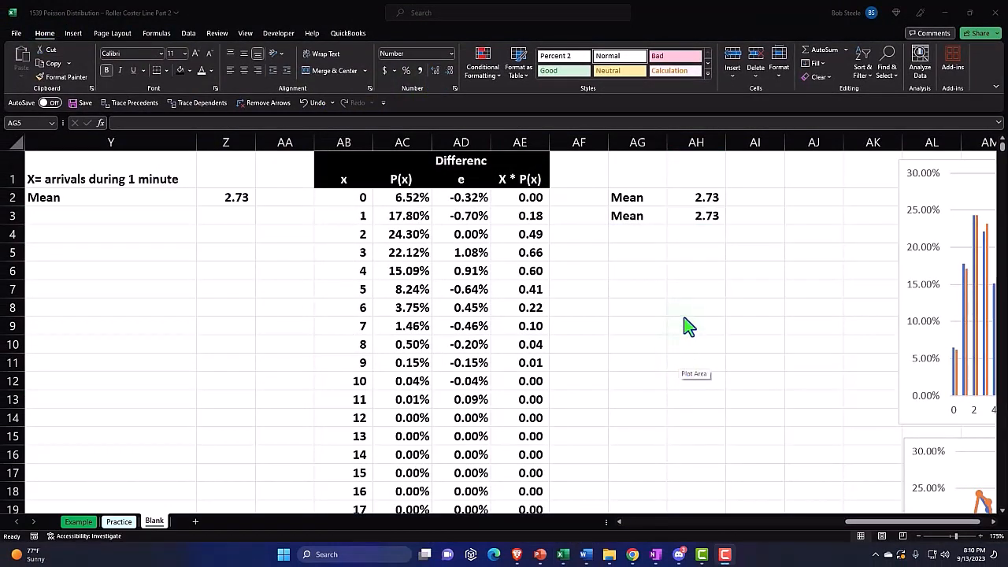
Relocate the two Mean rows to AJ2:AK3 and select AF1 for a new header.
{"action": "left_click", "coordinate": [636, 252]}
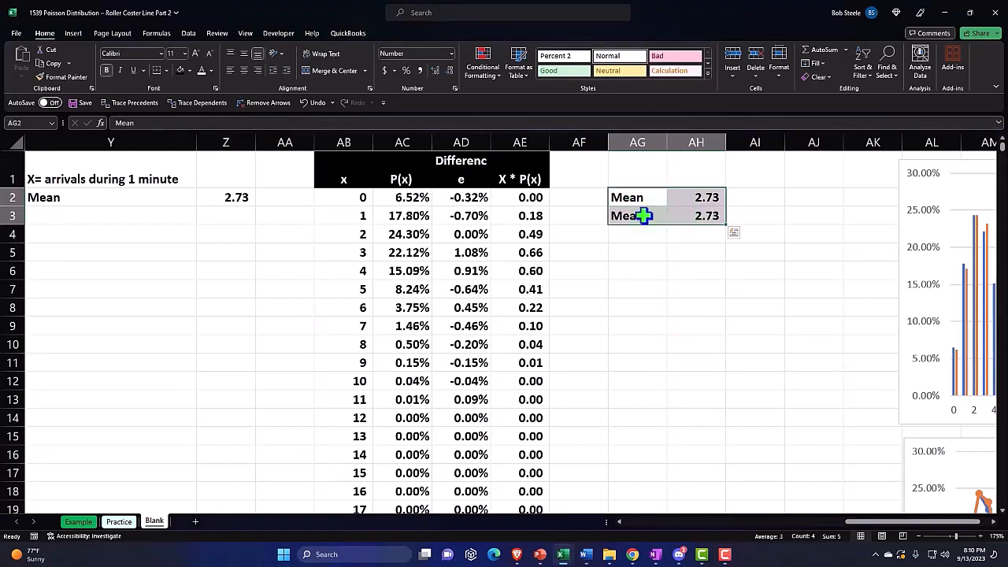
{"action": "key", "text": "ctrl+c"}
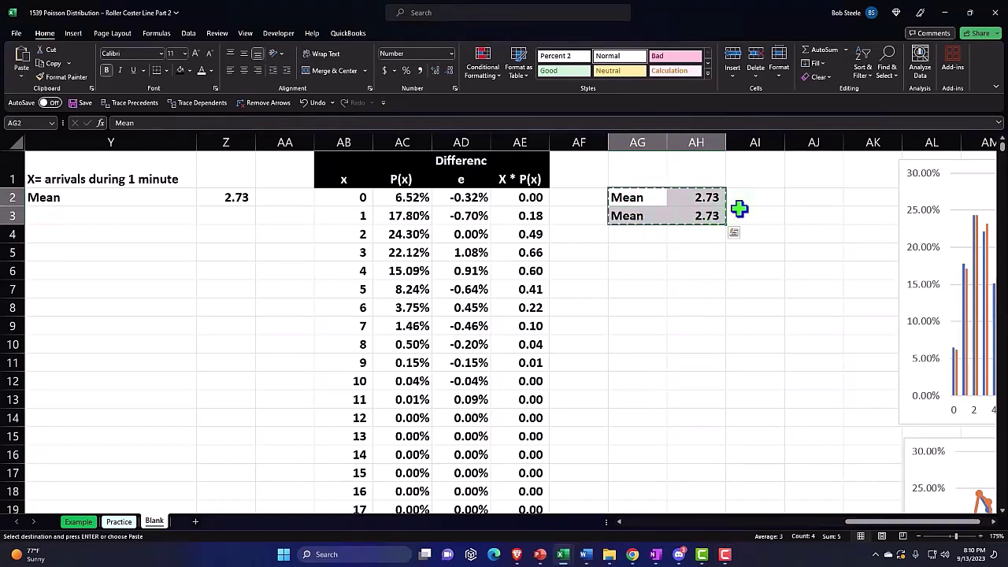
{"action": "left_click", "coordinate": [813, 197]}
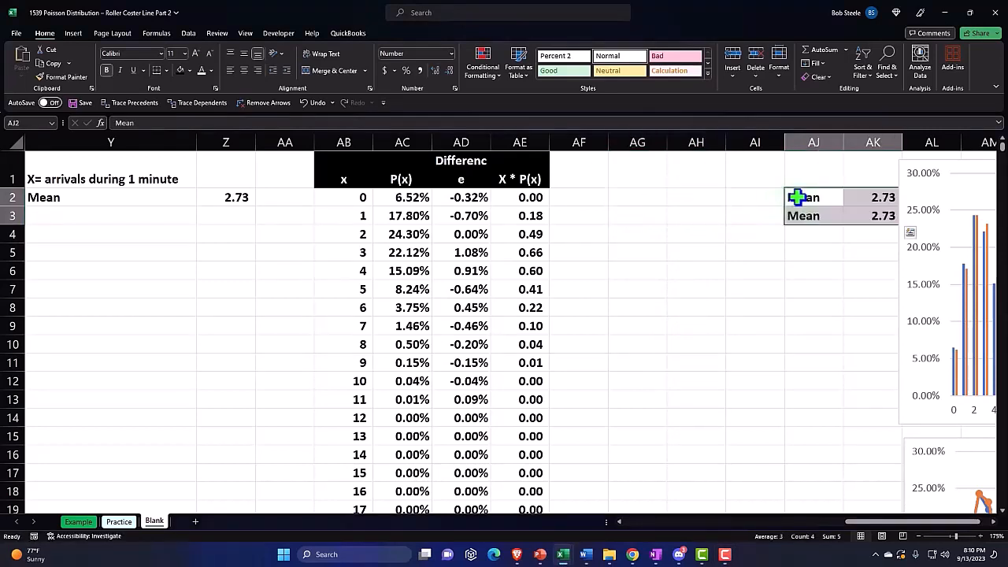
{"action": "left_click", "coordinate": [579, 172]}
{"action": "type", "text": "x"}
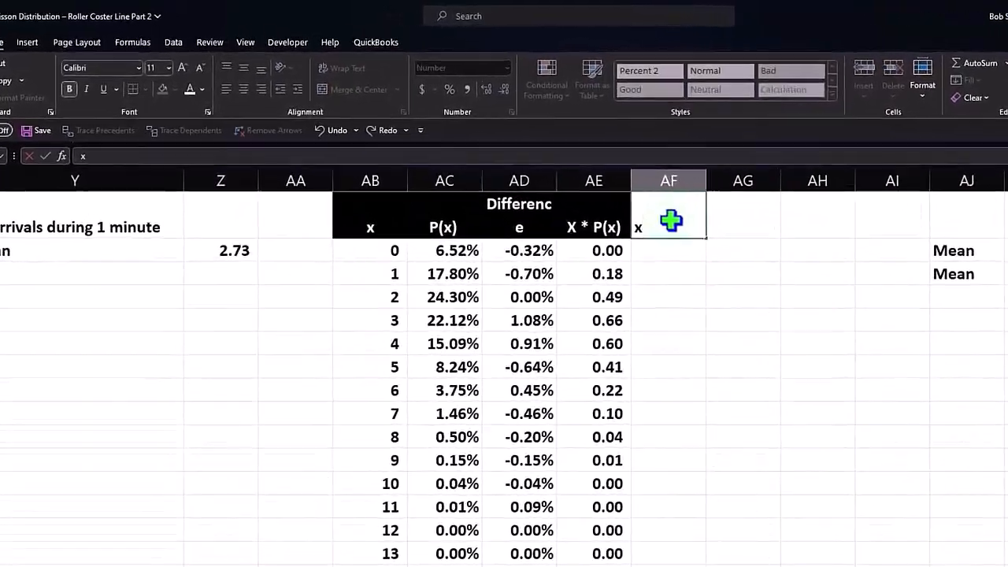
Add an 'x-mean' column with =AB2-$AK$2 filled down, header styled like the table.
{"action": "type", "text": "-mean"}
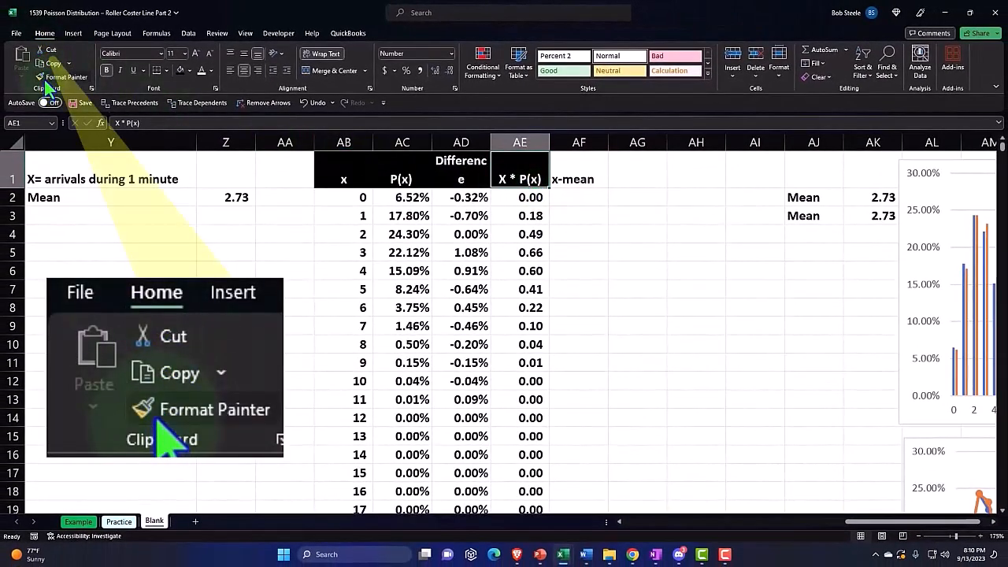
{"action": "left_click", "coordinate": [579, 196]}
{"action": "type", "text": "=AB2-"}
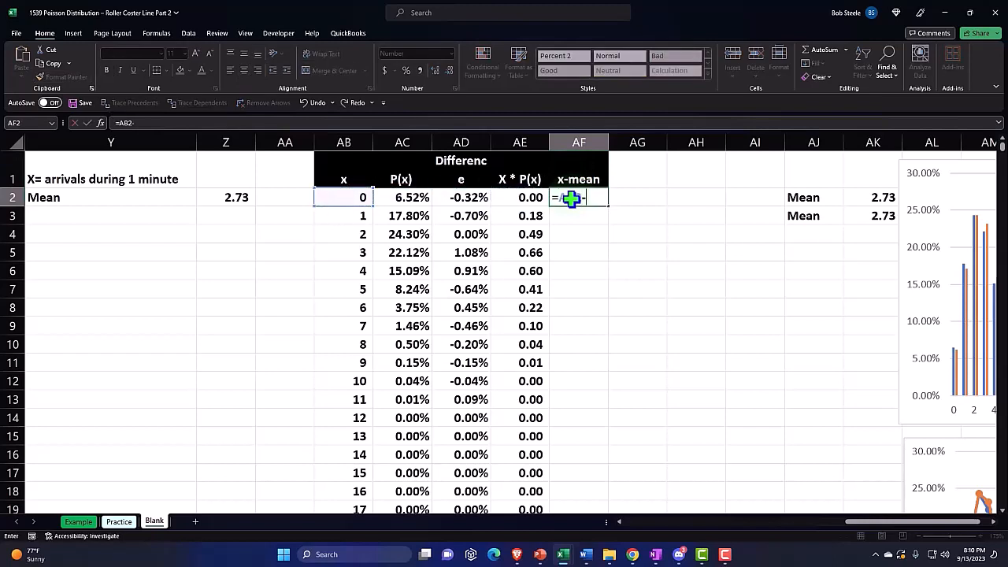
{"action": "left_click", "coordinate": [813, 197]}
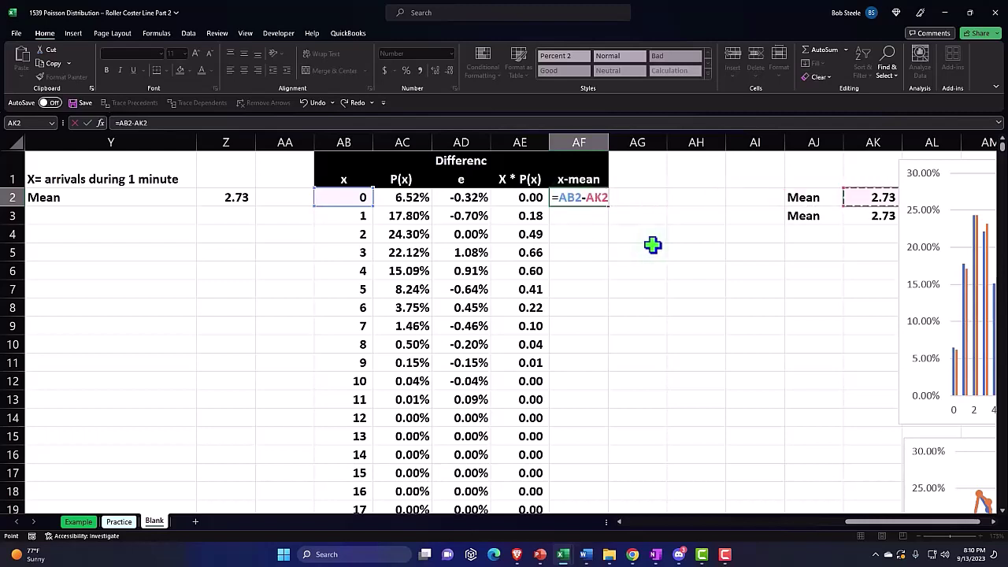
{"action": "mouse_move", "coordinate": [728, 235]}
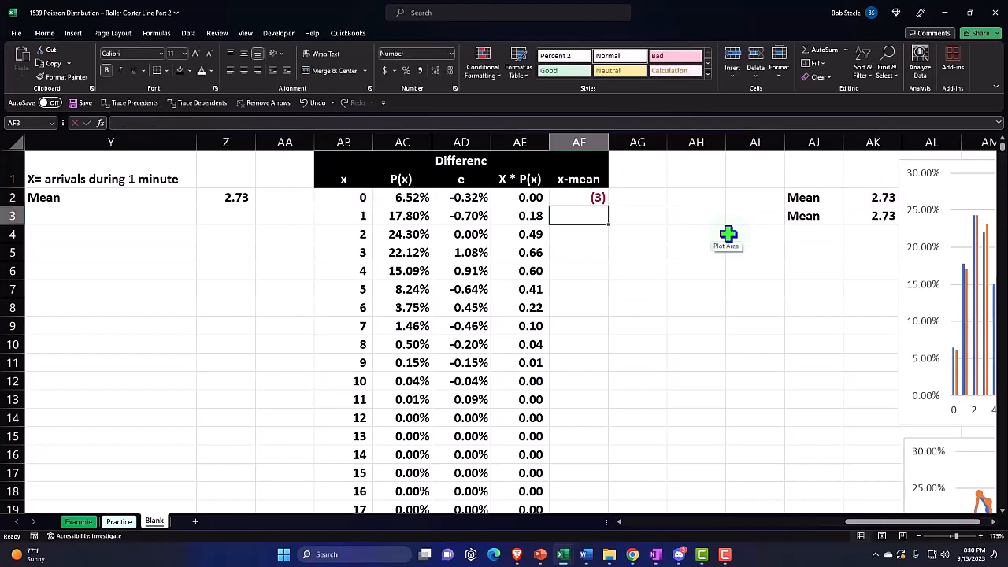
{"action": "left_click", "coordinate": [579, 197]}
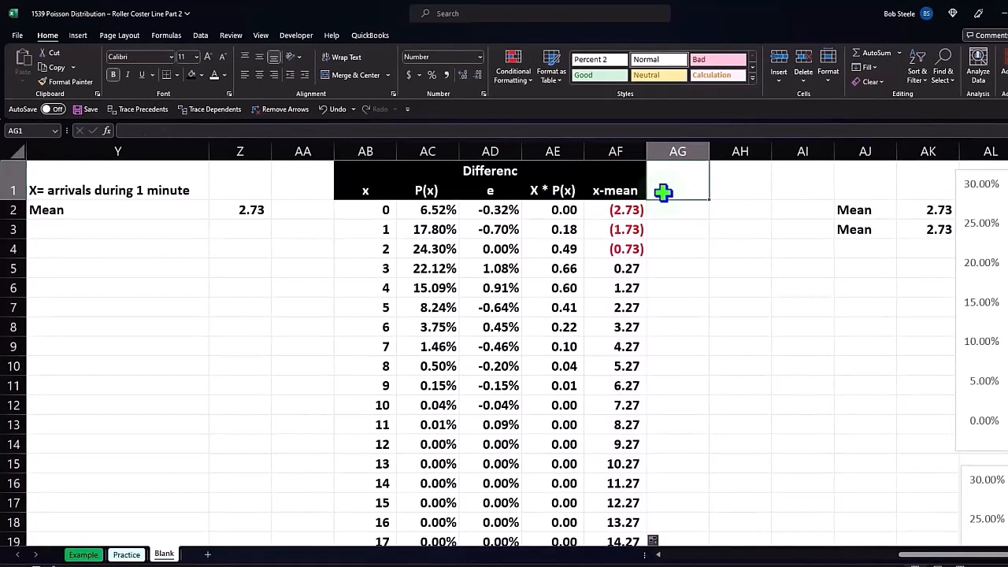
{"action": "mouse_move", "coordinate": [674, 189]}
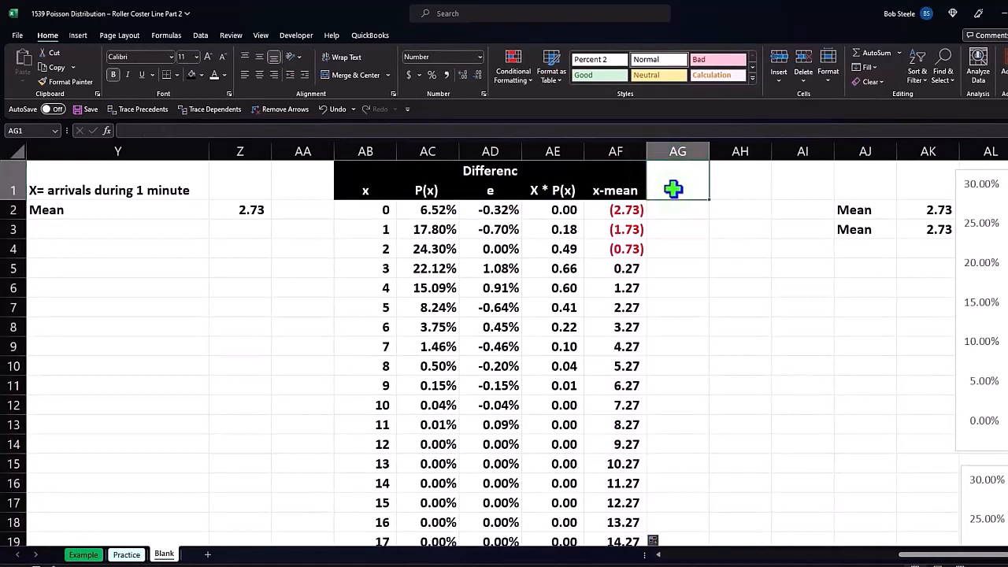
Add a 'Squared' column with =AF2^2 filled down and a matching styled header.
{"action": "type", "text": "Sq"}
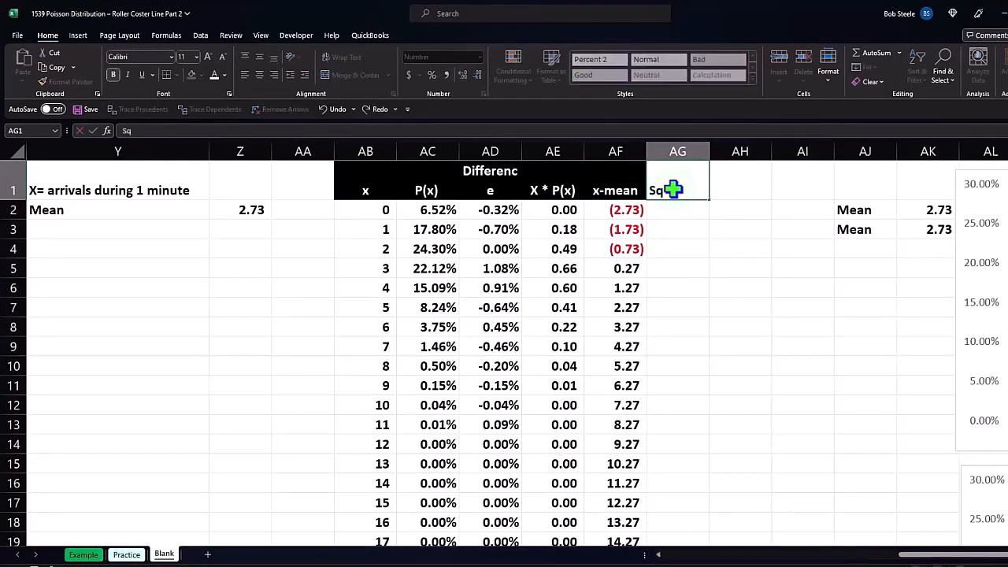
{"action": "left_click", "coordinate": [615, 179]}
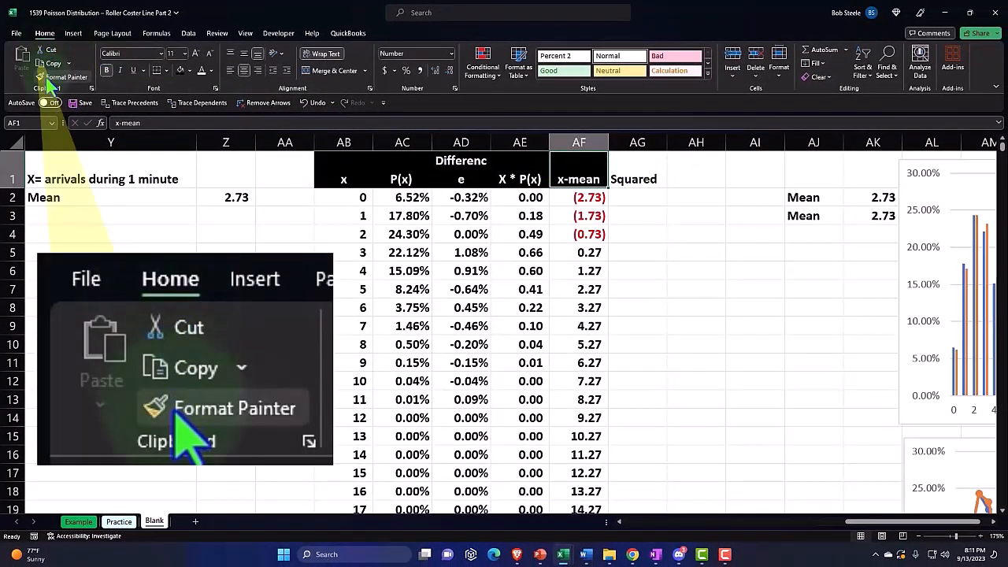
{"action": "left_click", "coordinate": [636, 197]}
{"action": "type", "text": "="}
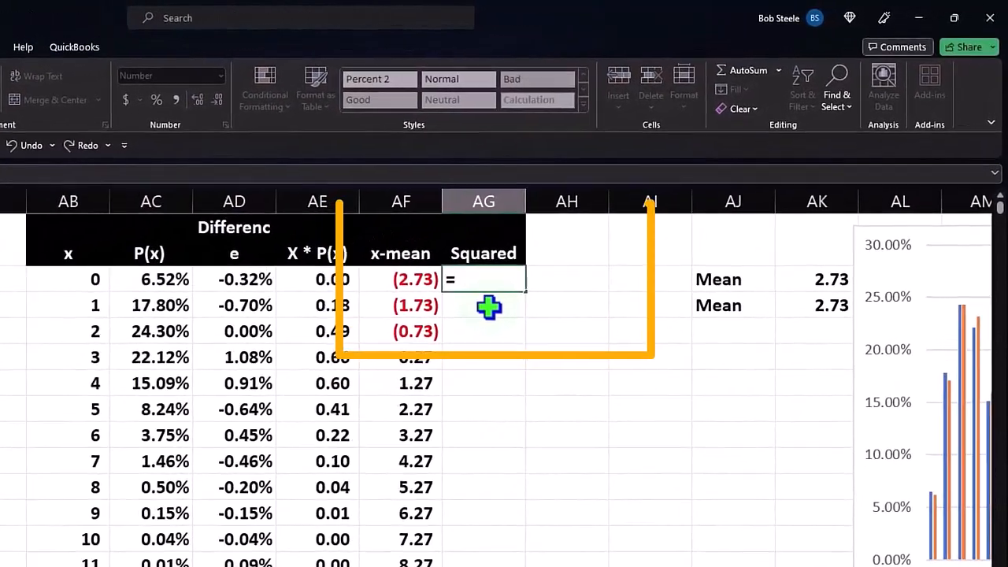
{"action": "type", "text": "AF2^"}
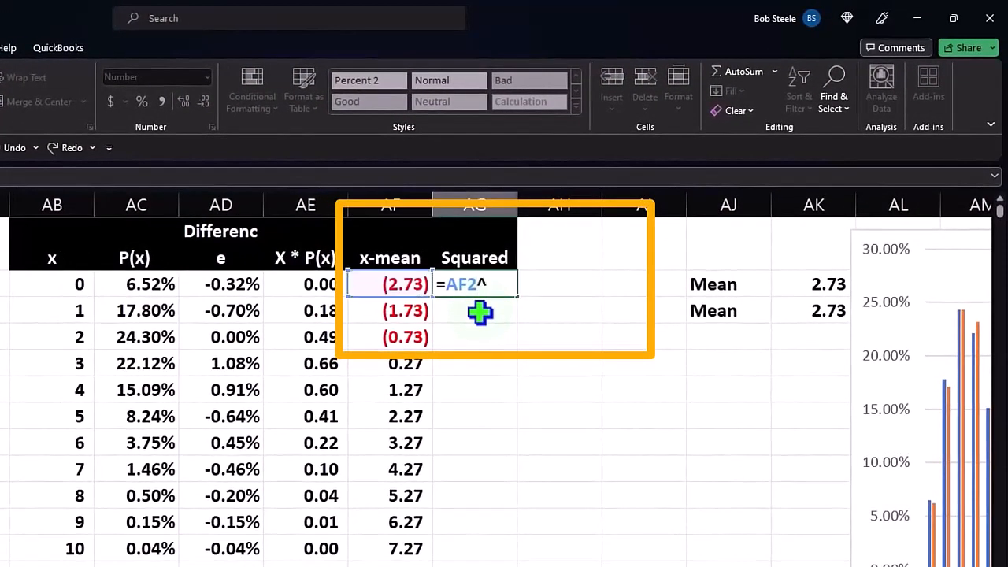
{"action": "type", "text": "2"}
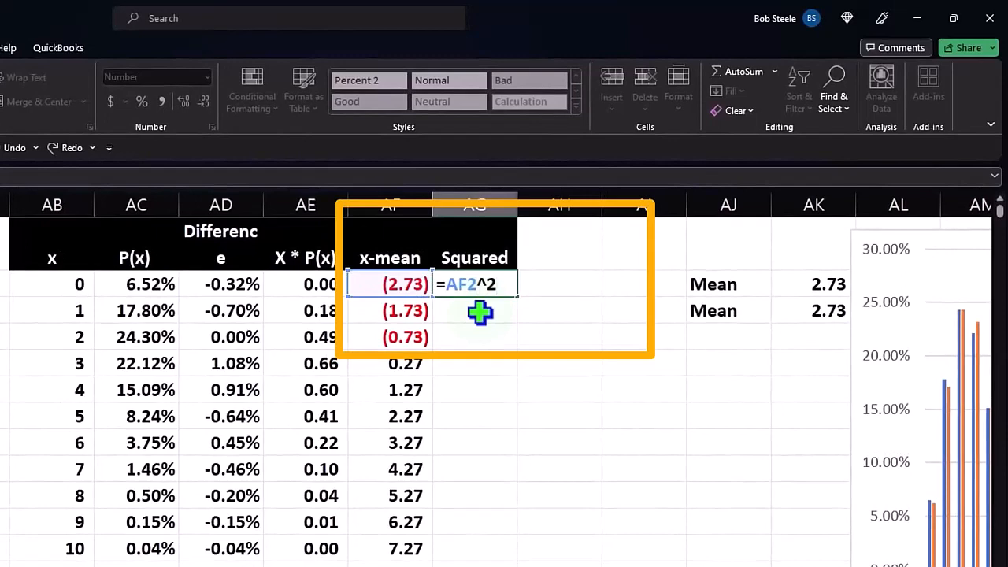
{"action": "key", "text": "Return"}
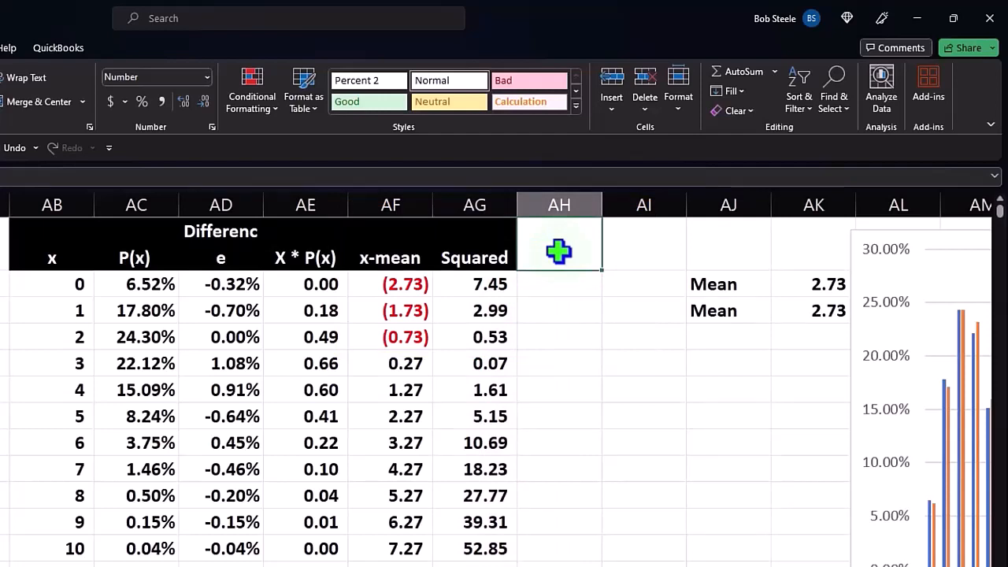
{"action": "type", "text": "*"}
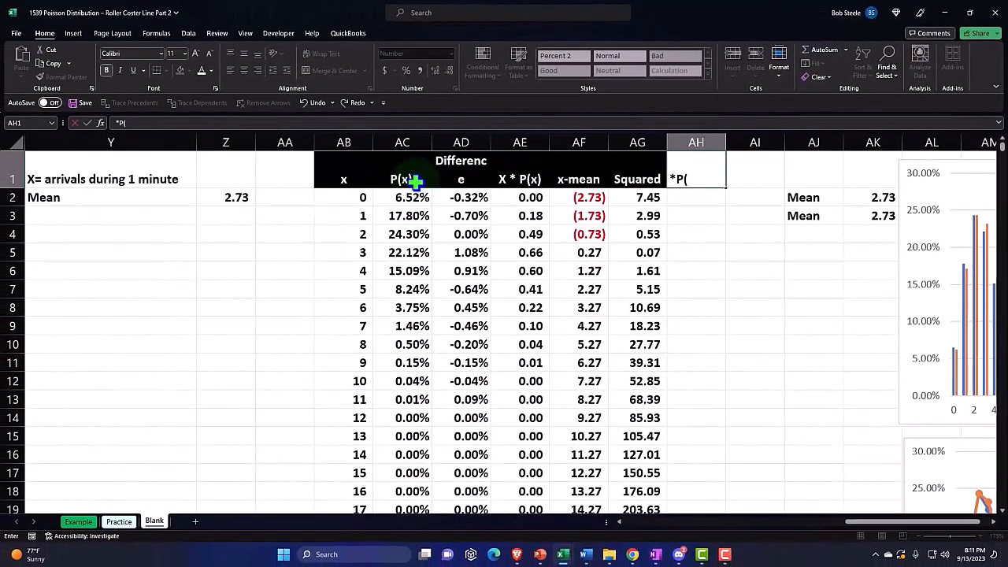
Add a '*P(x)' column with =AG2*AC2 filled down and a matching styled header.
{"action": "type", "text": "x)"}
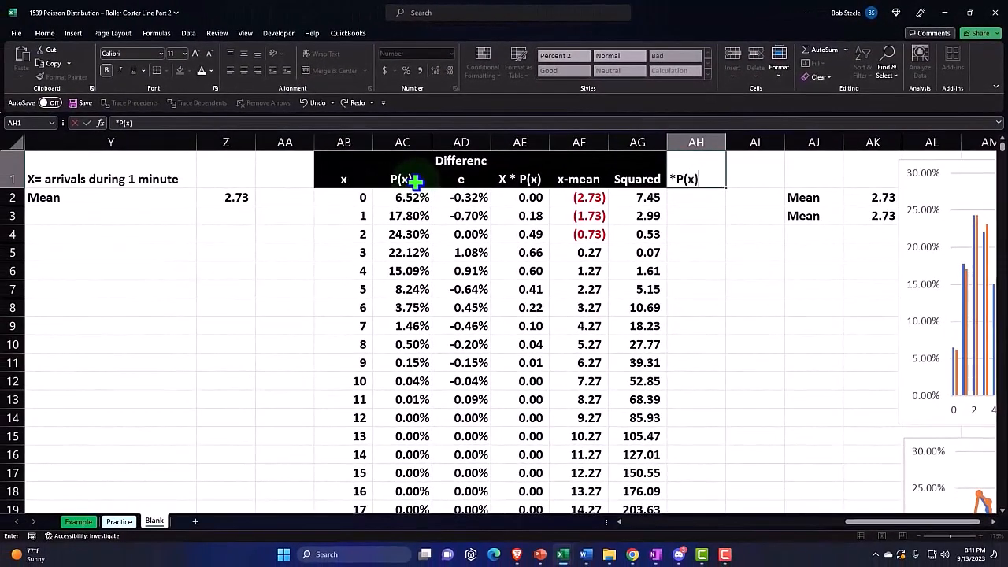
{"action": "left_click", "coordinate": [636, 179]}
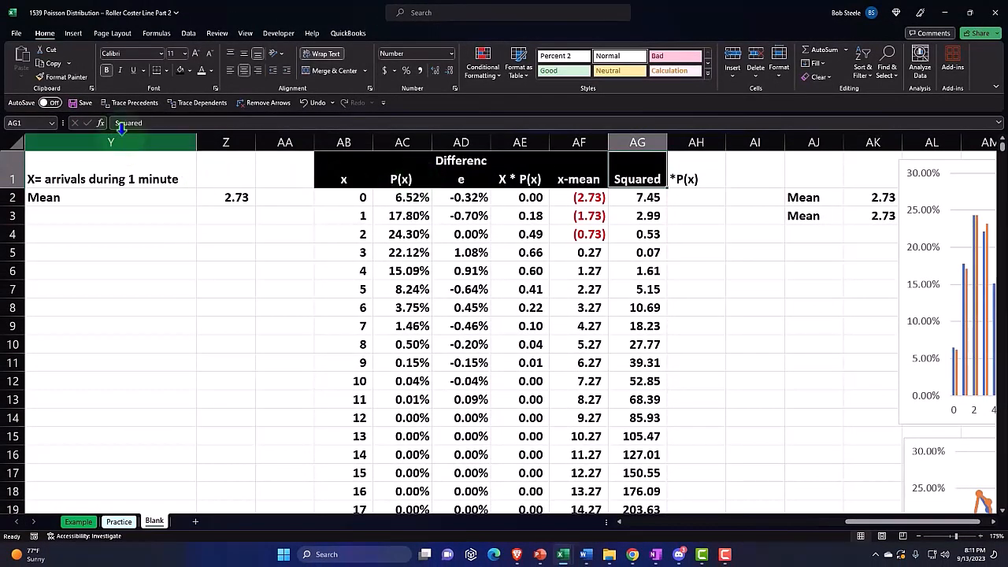
{"action": "left_click", "coordinate": [44, 76]}
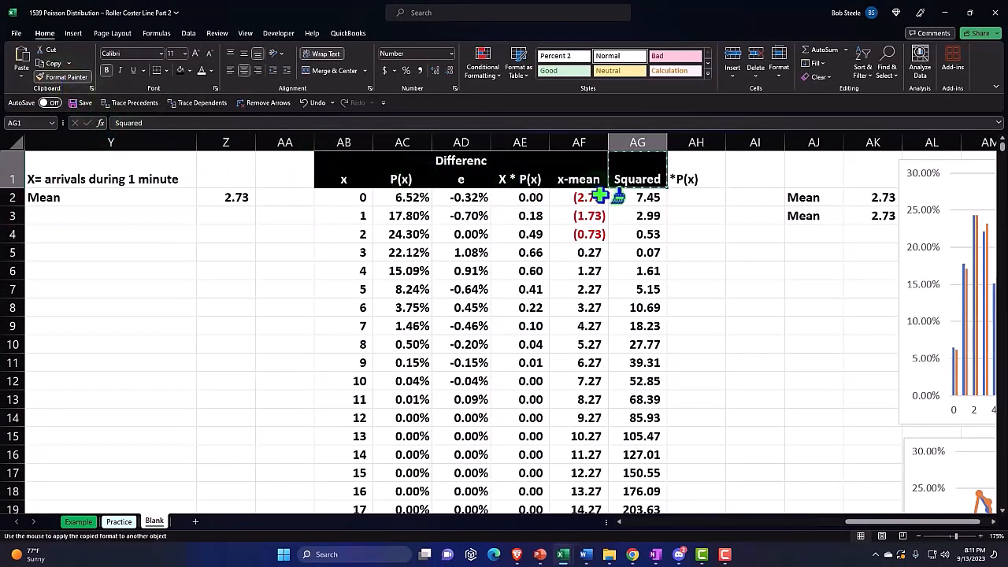
{"action": "left_click", "coordinate": [696, 197]}
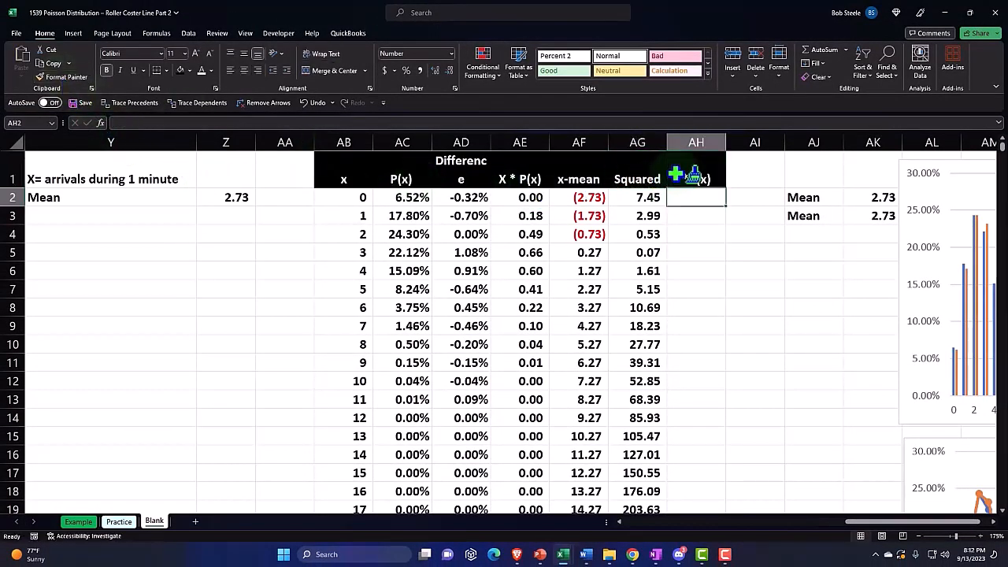
{"action": "type", "text": "=AG2*AF2"}
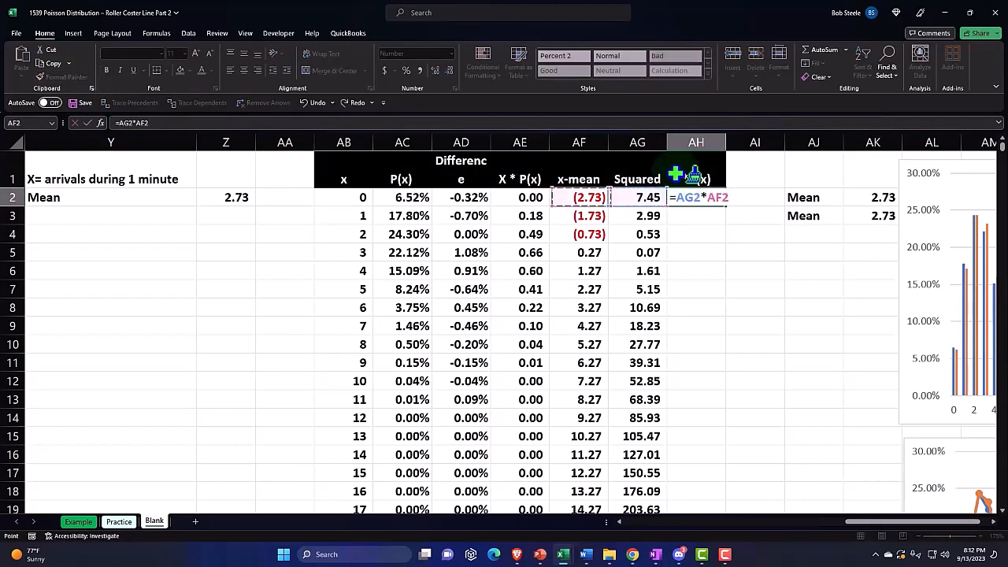
{"action": "key", "text": "Return"}
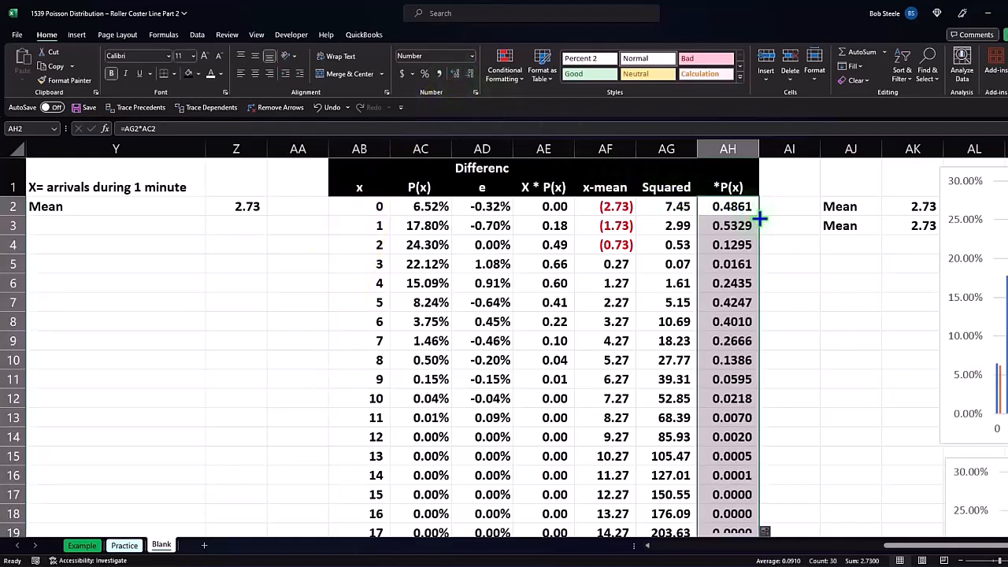
Label AJ4 'Variance' and sum the *P(x) column in AK4, giving 2.73.
{"action": "left_click", "coordinate": [850, 244]}
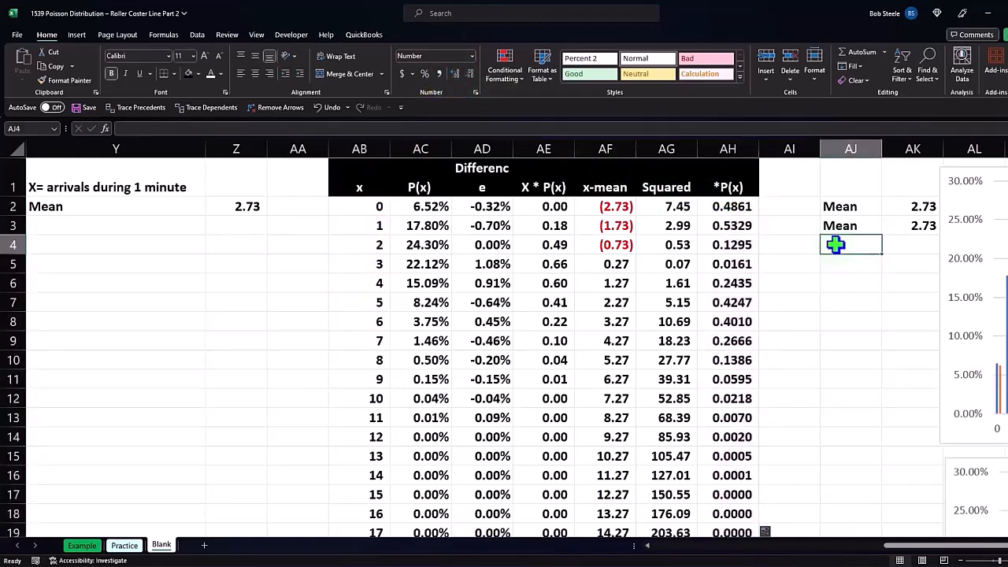
{"action": "type", "text": "Variance"}
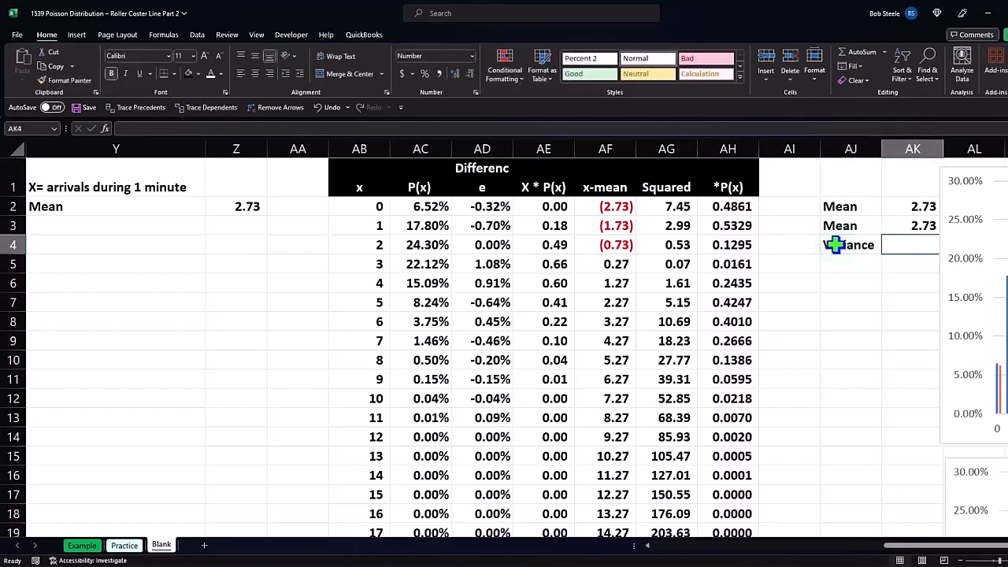
{"action": "type", "text": "=sum"}
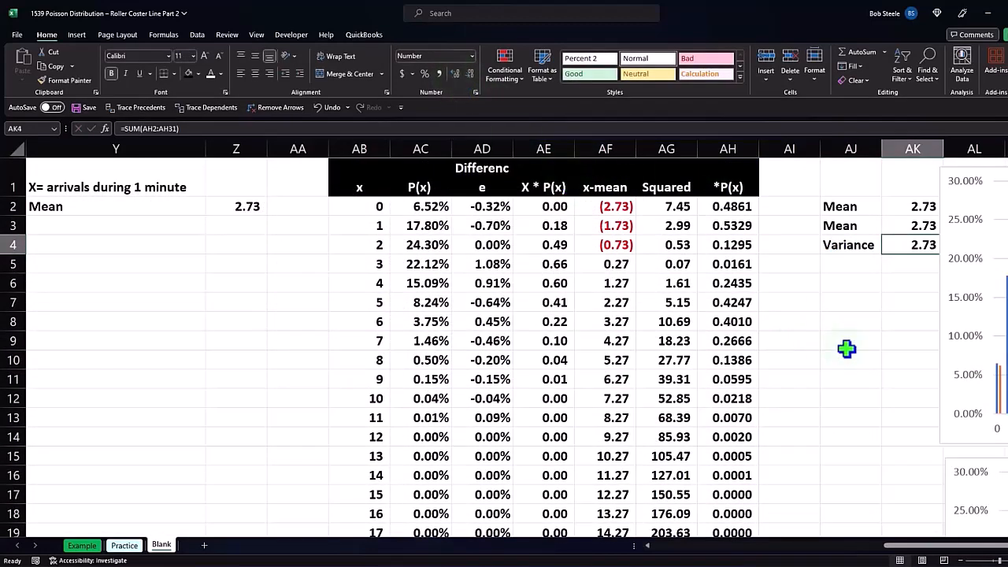
{"action": "mouse_move", "coordinate": [820, 148]}
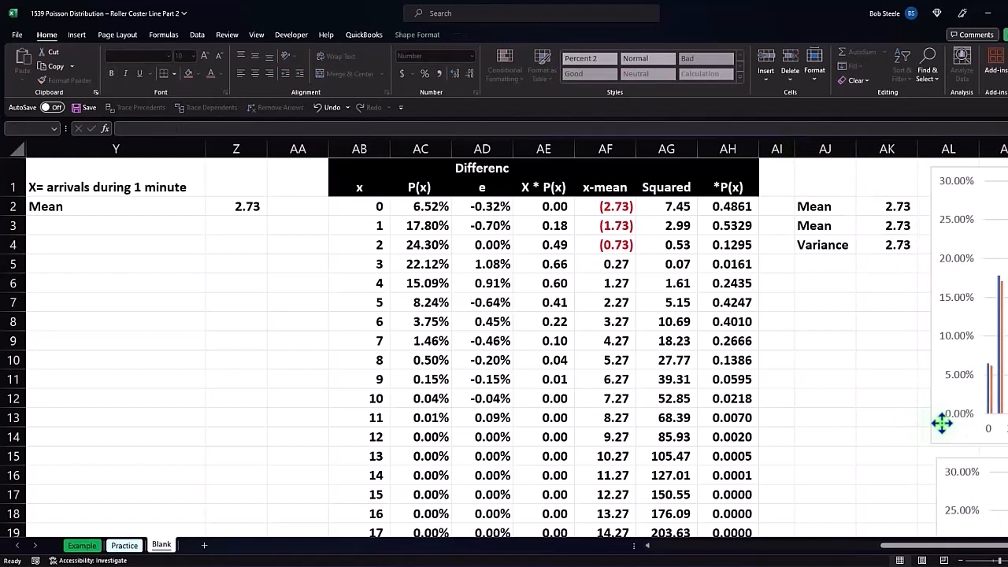
Label AJ5 'Variance' and begin =SUMPRODUCT(( in AK5 referencing the x values.
{"action": "left_click", "coordinate": [825, 265]}
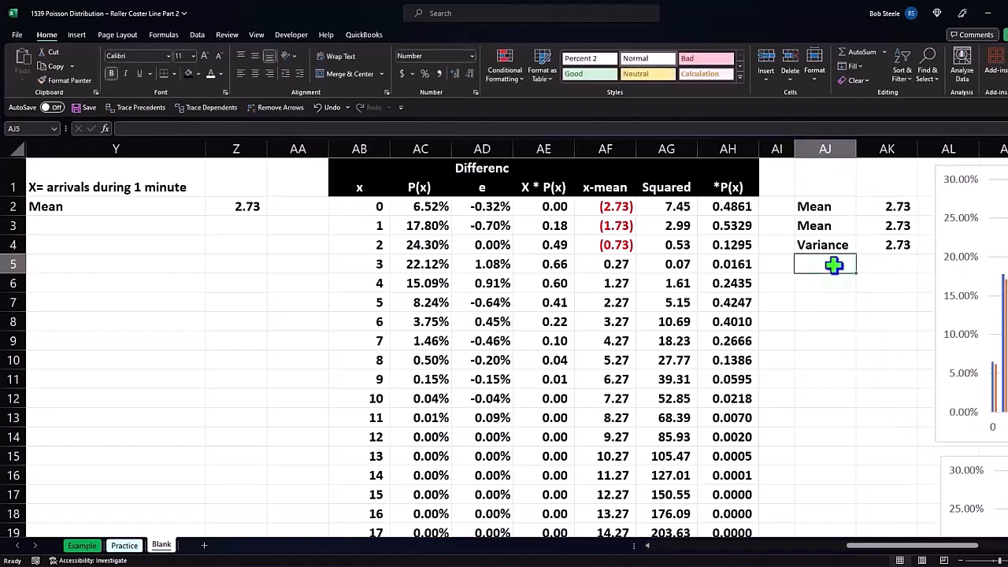
{"action": "mouse_move", "coordinate": [929, 306]}
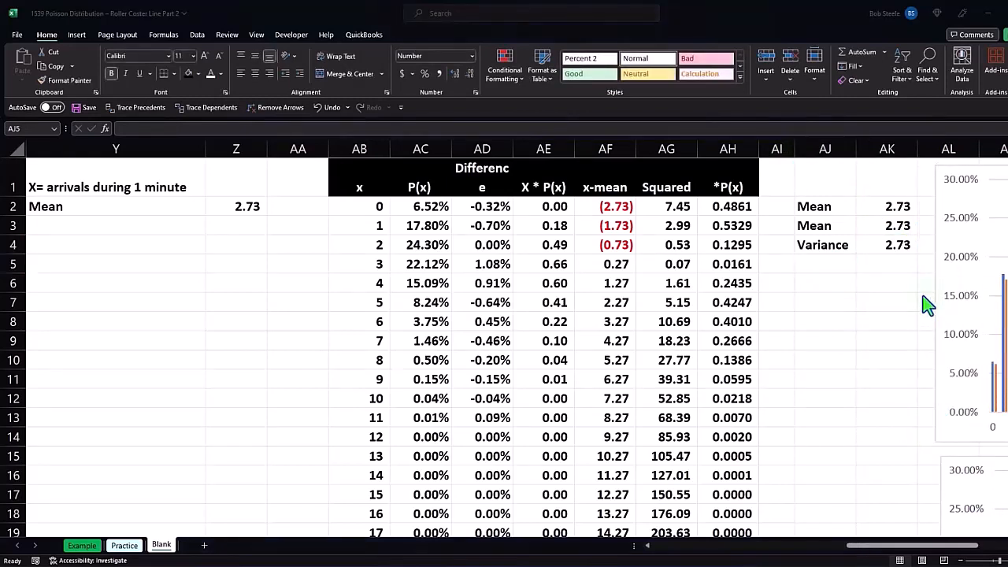
{"action": "left_click", "coordinate": [825, 264]}
{"action": "type", "text": "Variance"}
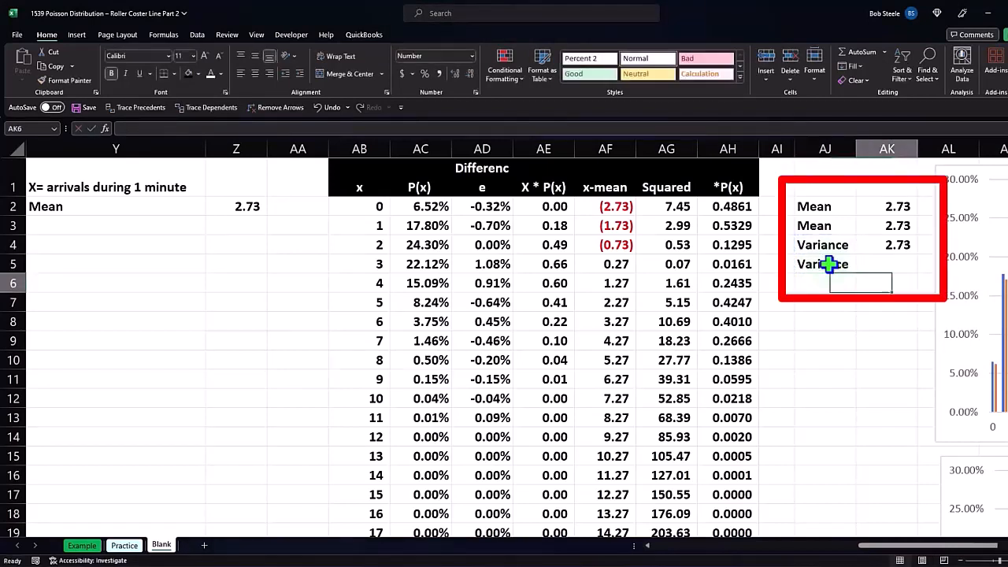
{"action": "left_click", "coordinate": [887, 264]}
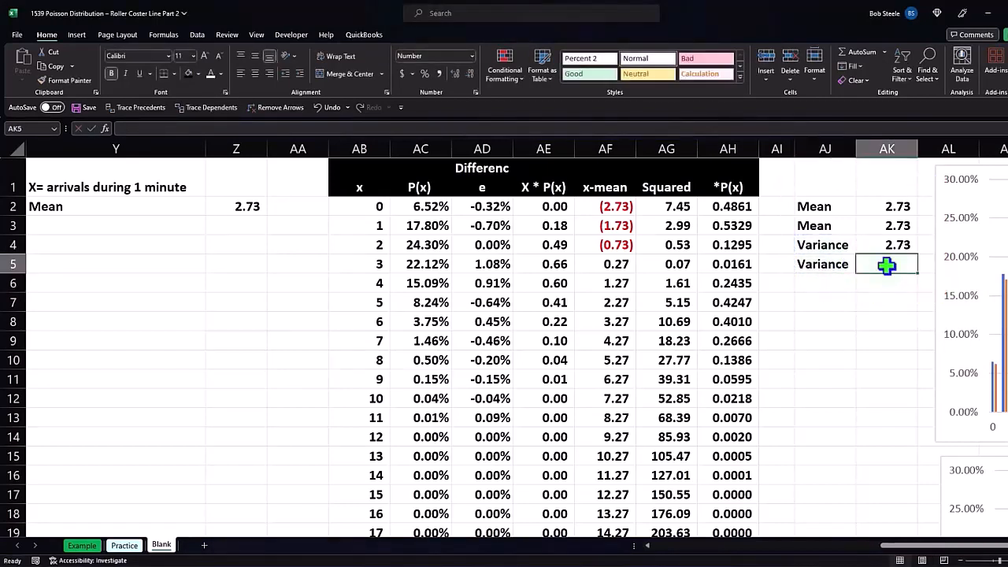
{"action": "type", "text": "=sump"}
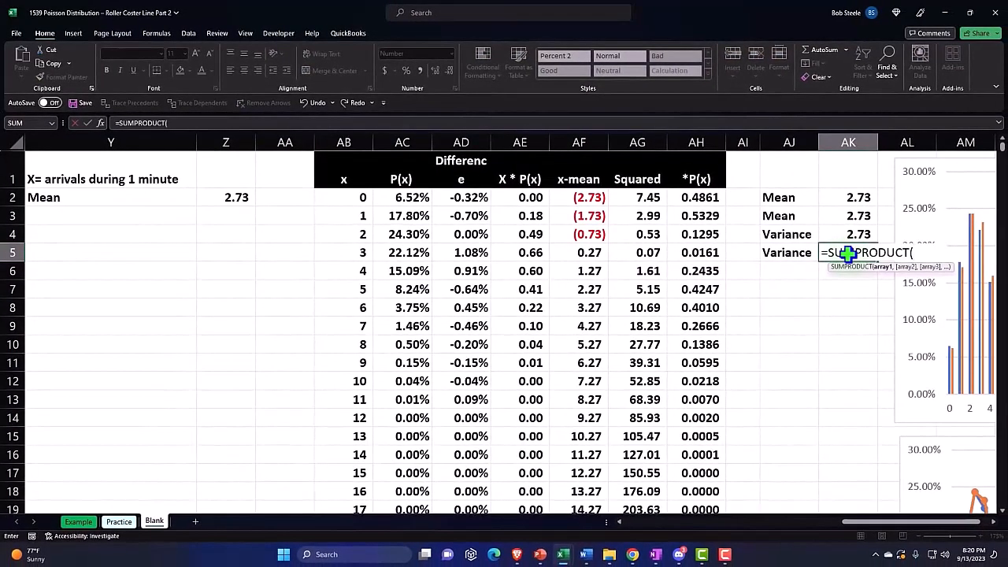
{"action": "type", "text": "("}
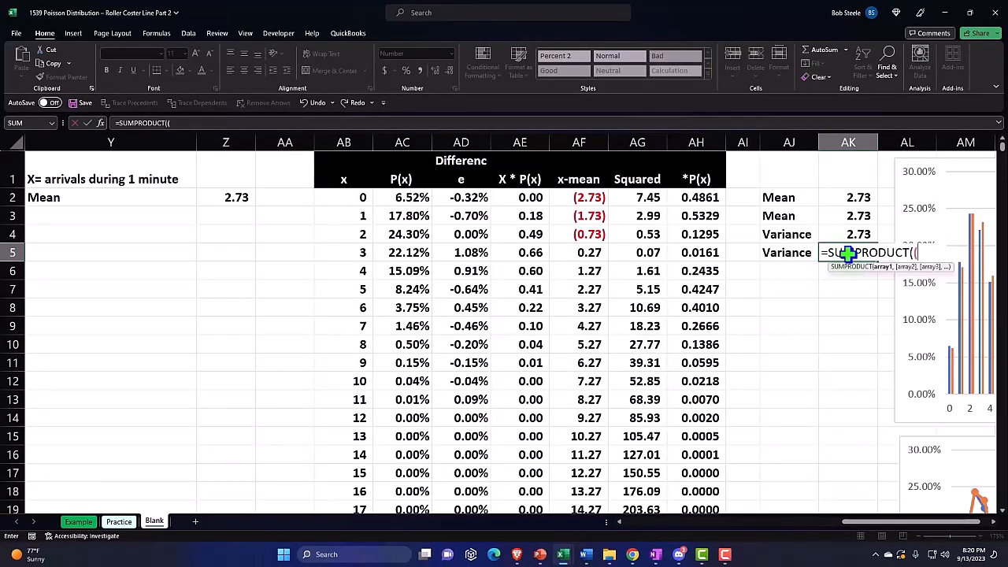
{"action": "mouse_move", "coordinate": [347, 203]}
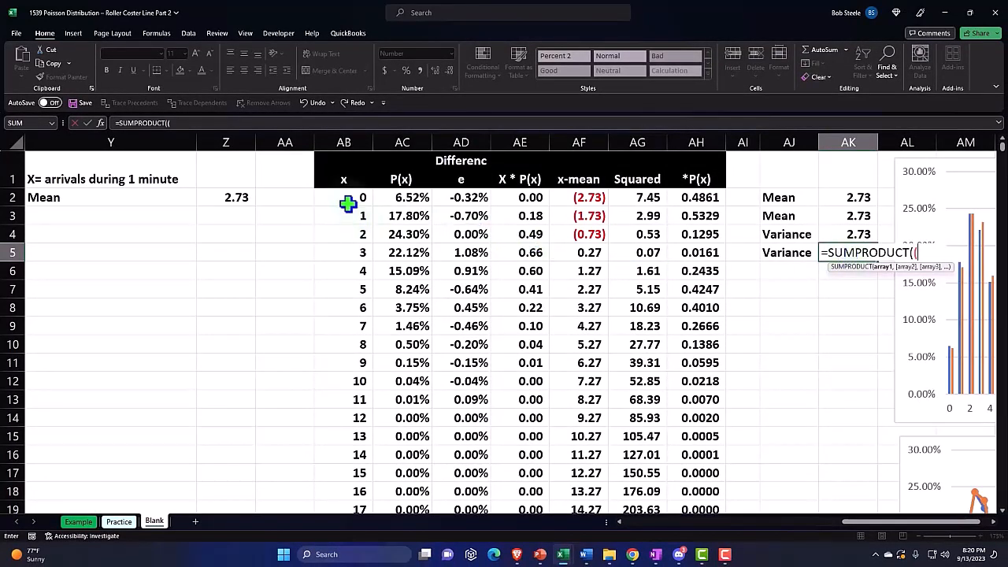
{"action": "left_click", "coordinate": [343, 197]}
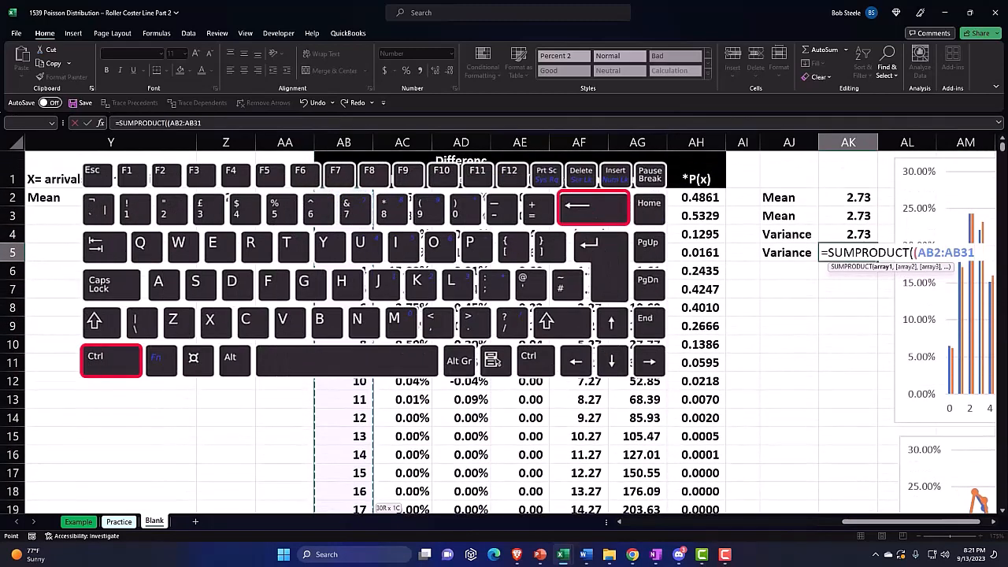
{"action": "mouse_move", "coordinate": [850, 291]}
{"action": "type", "text": "-"}
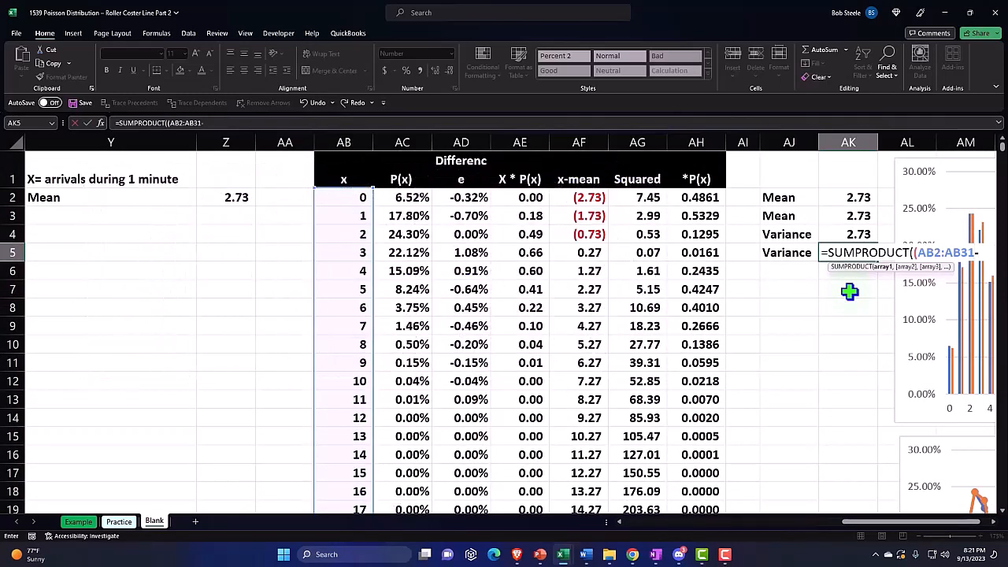
{"action": "mouse_move", "coordinate": [850, 196]}
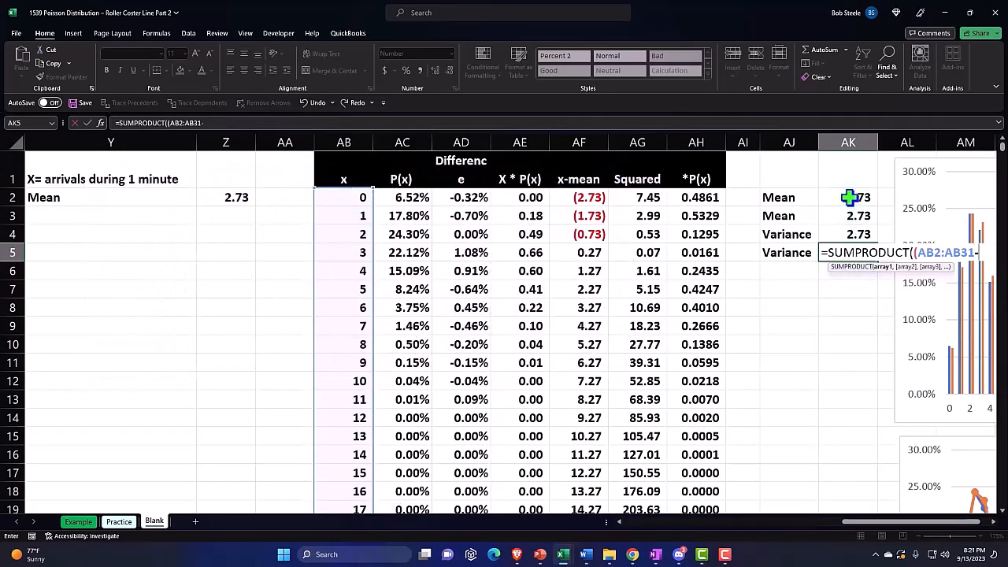
Complete (AB2:AB31-AK2)^2 weighted by AC2:AC31, giving a variance of 2.73.
{"action": "left_click", "coordinate": [848, 196]}
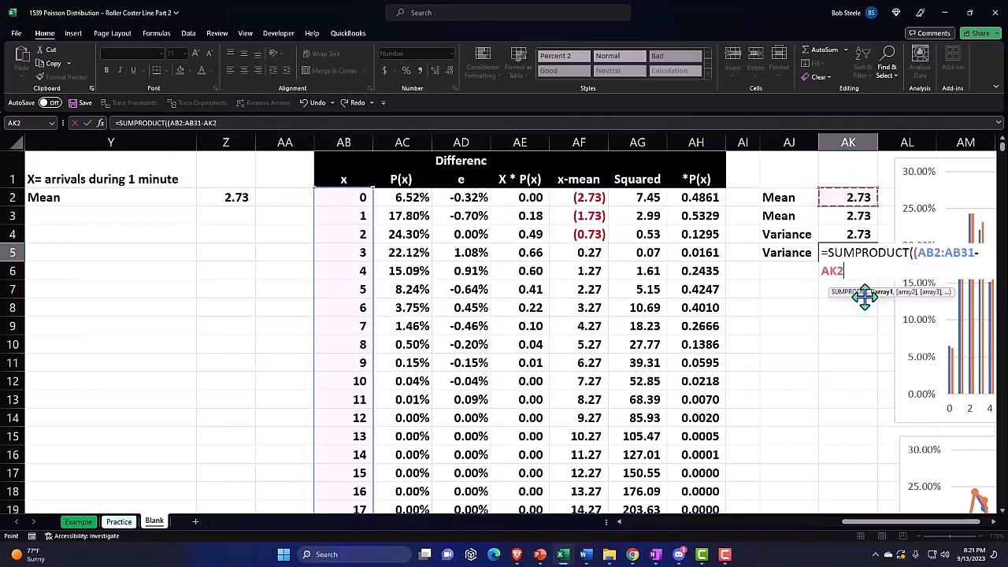
{"action": "mouse_move", "coordinate": [850, 334]}
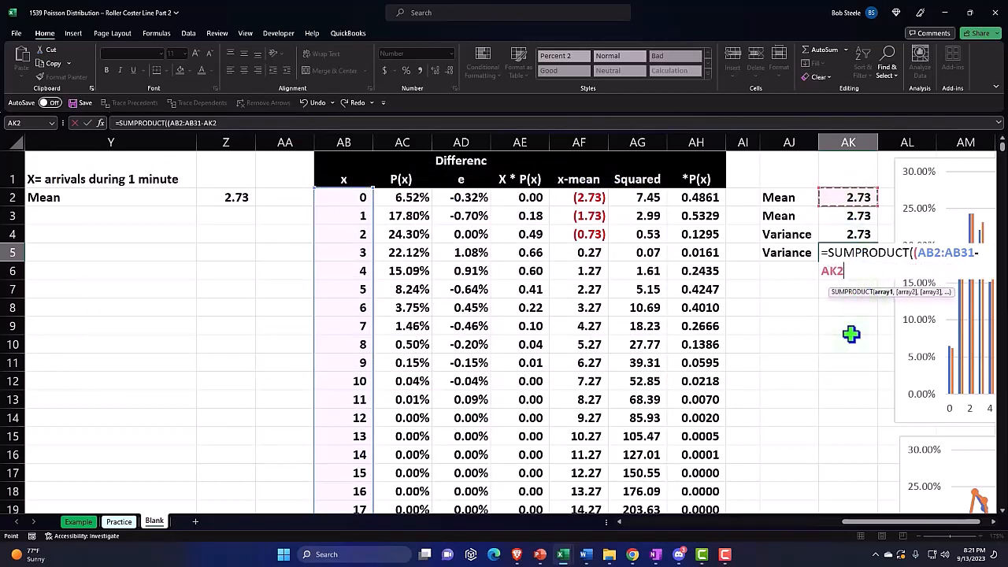
{"action": "type", "text": ")^2"}
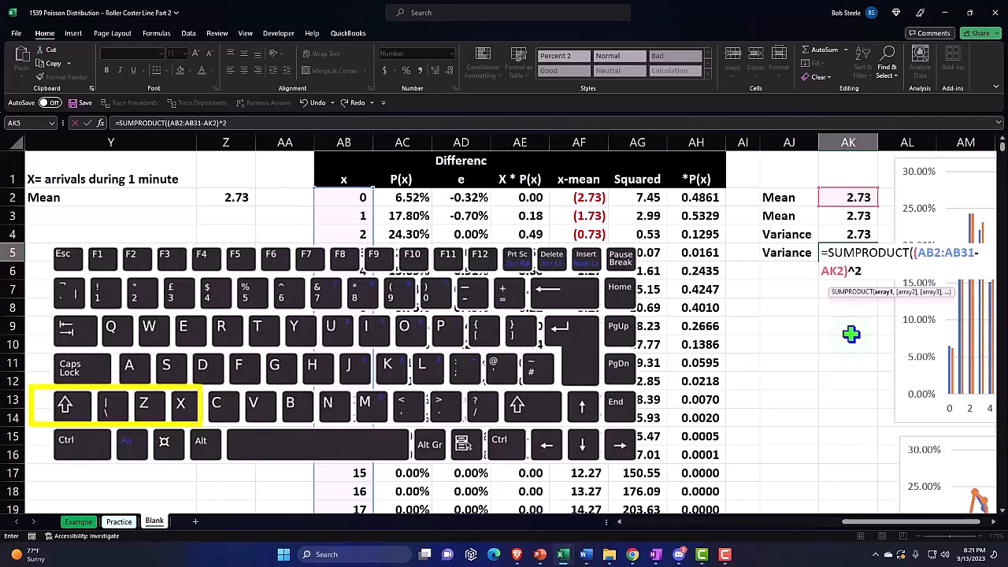
{"action": "type", "text": ","}
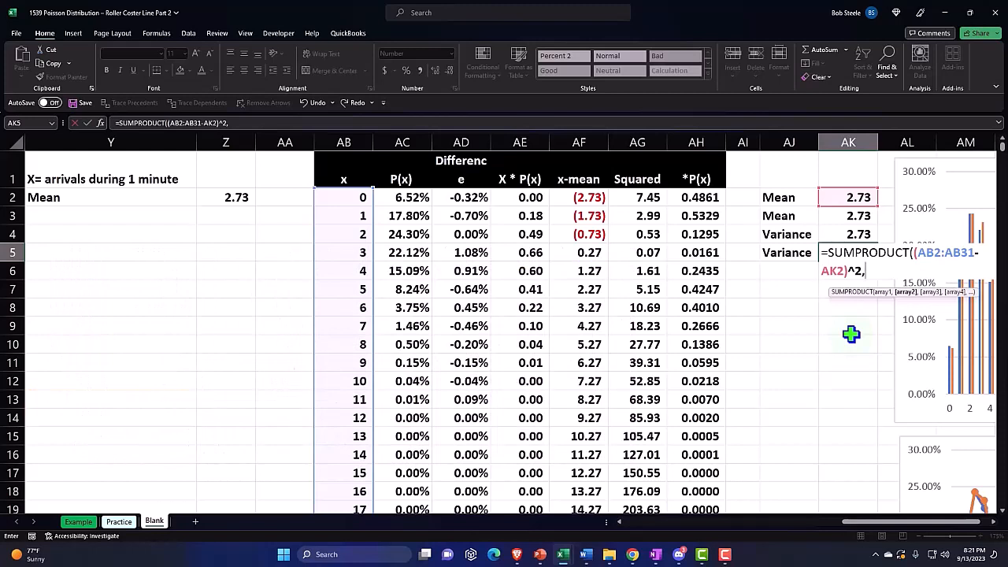
{"action": "left_click", "coordinate": [402, 197]}
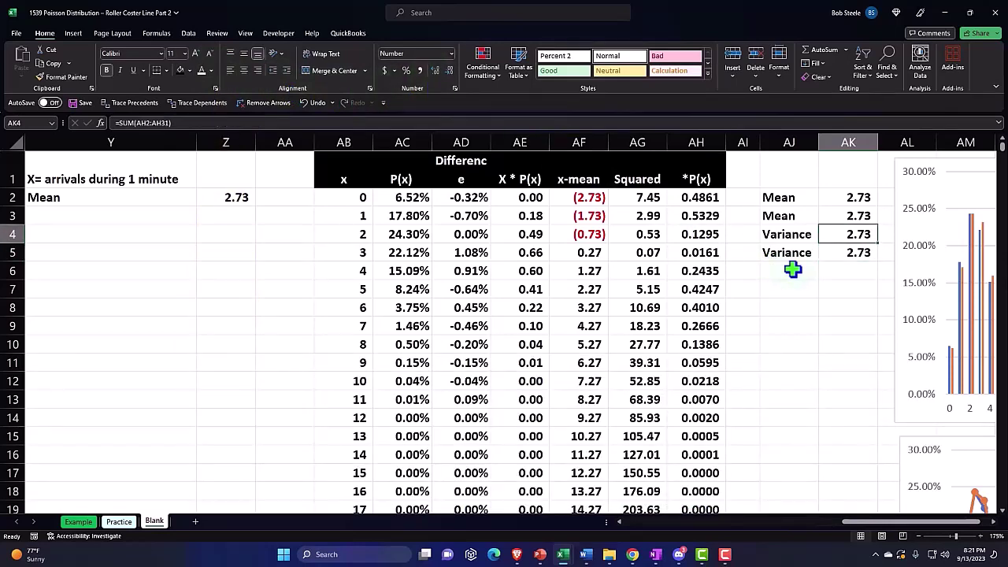
Add the note "= < 3 arrivals" in AJ7 below the variance rows, then review the AC2 POISSON.DIST formula.
{"action": "left_click", "coordinate": [848, 214]}
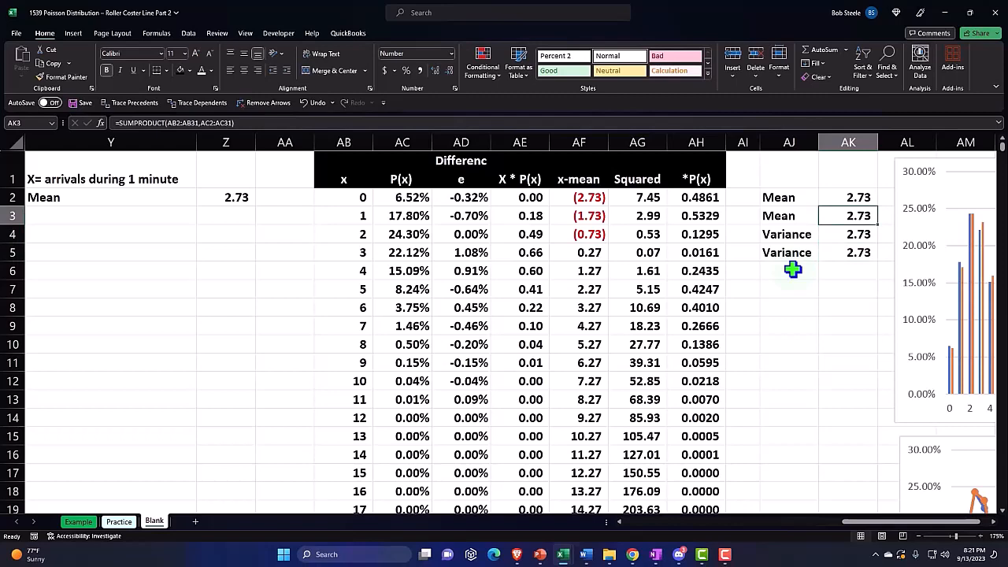
{"action": "scroll", "scroll_direction": "right", "scroll_amount": 3}
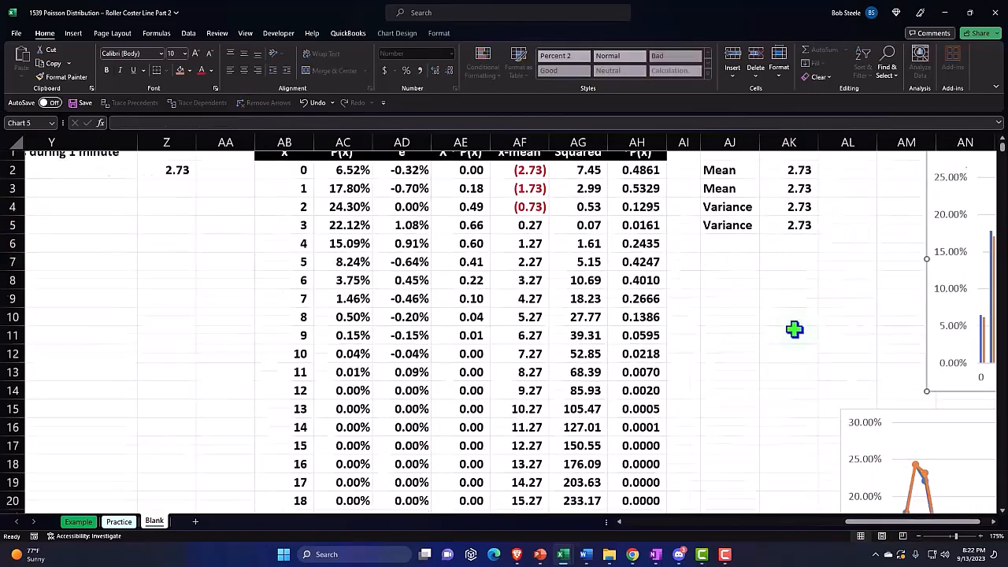
{"action": "scroll", "scroll_direction": "down", "scroll_amount": 3}
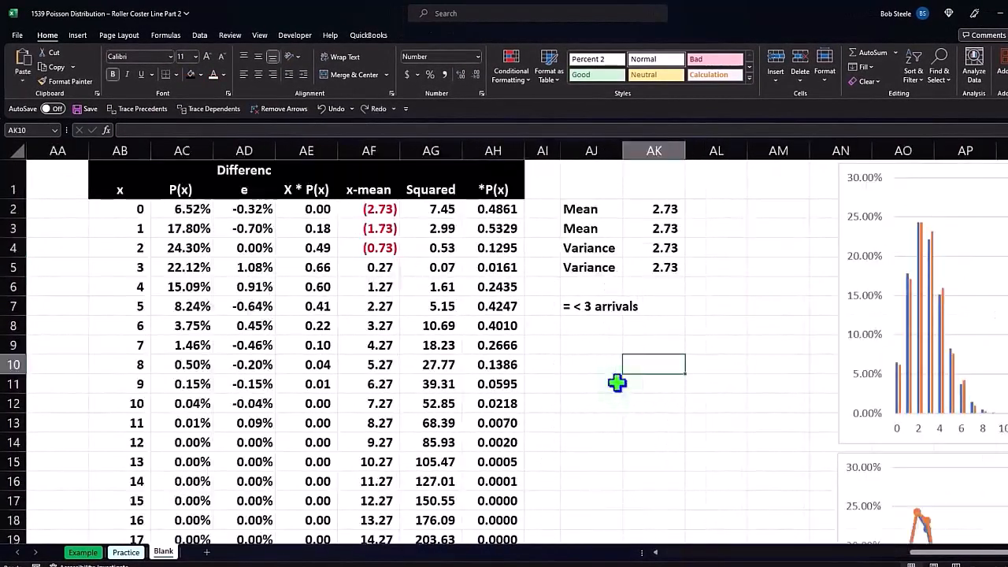
{"action": "mouse_move", "coordinate": [582, 340]}
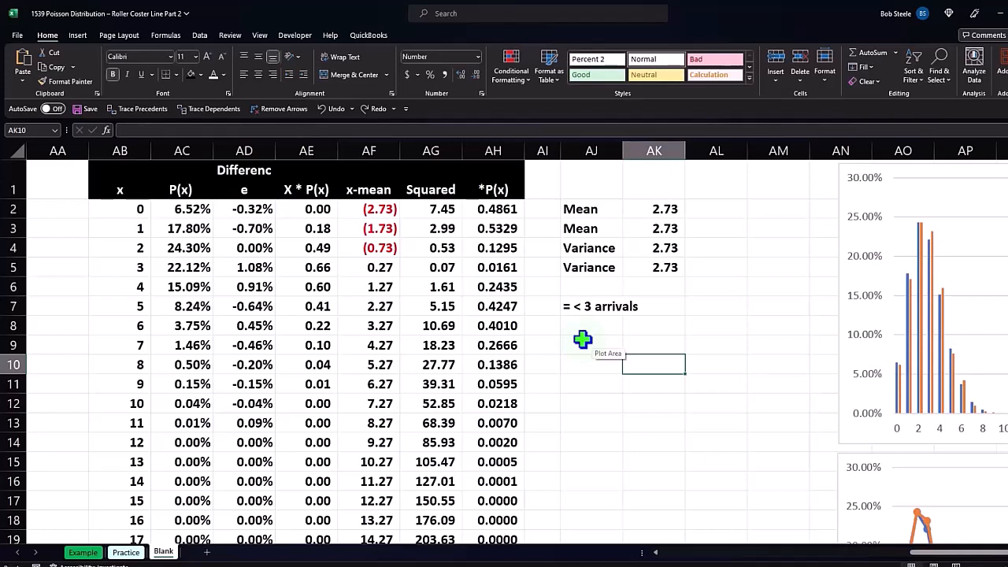
{"action": "left_click", "coordinate": [778, 306]}
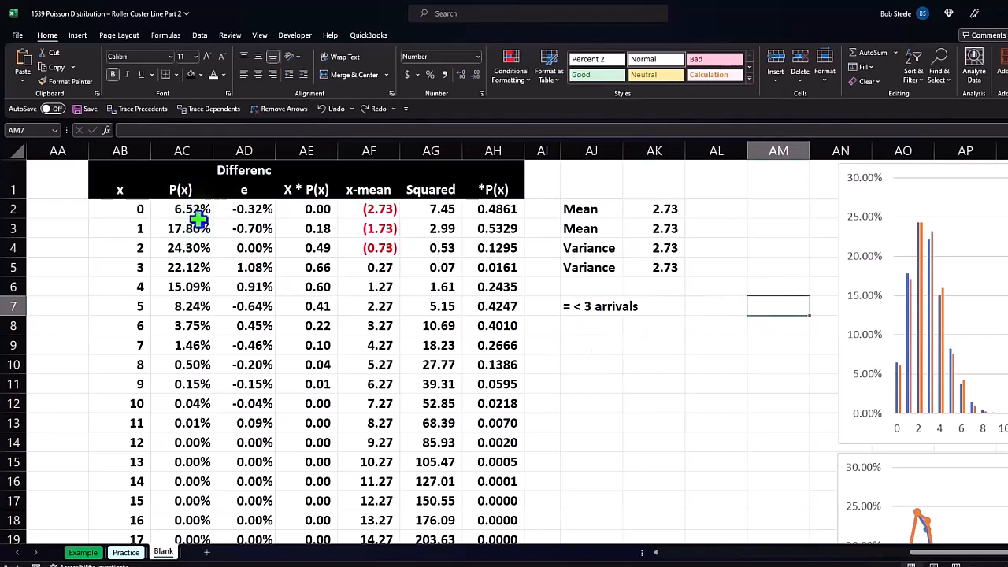
{"action": "left_click", "coordinate": [181, 208]}
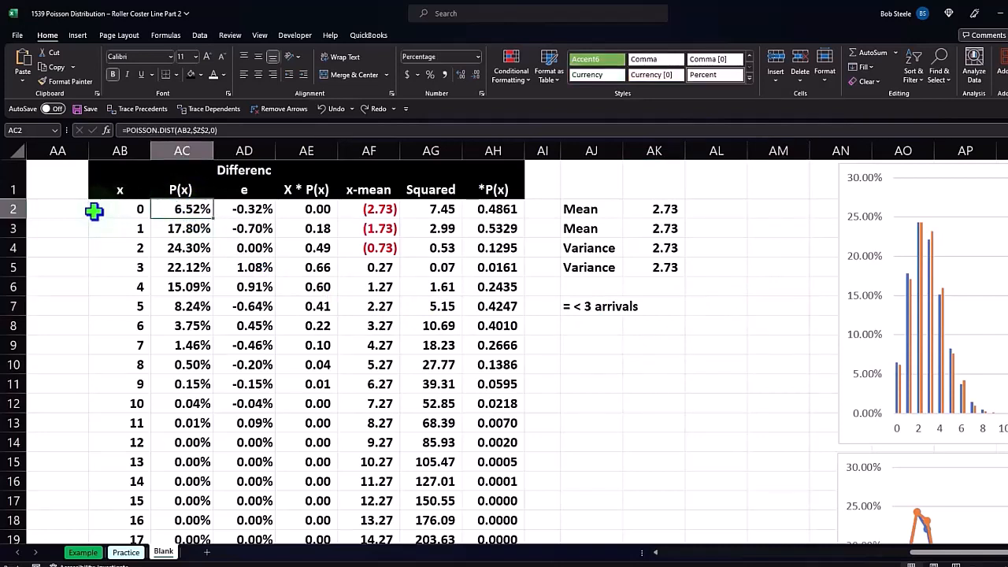